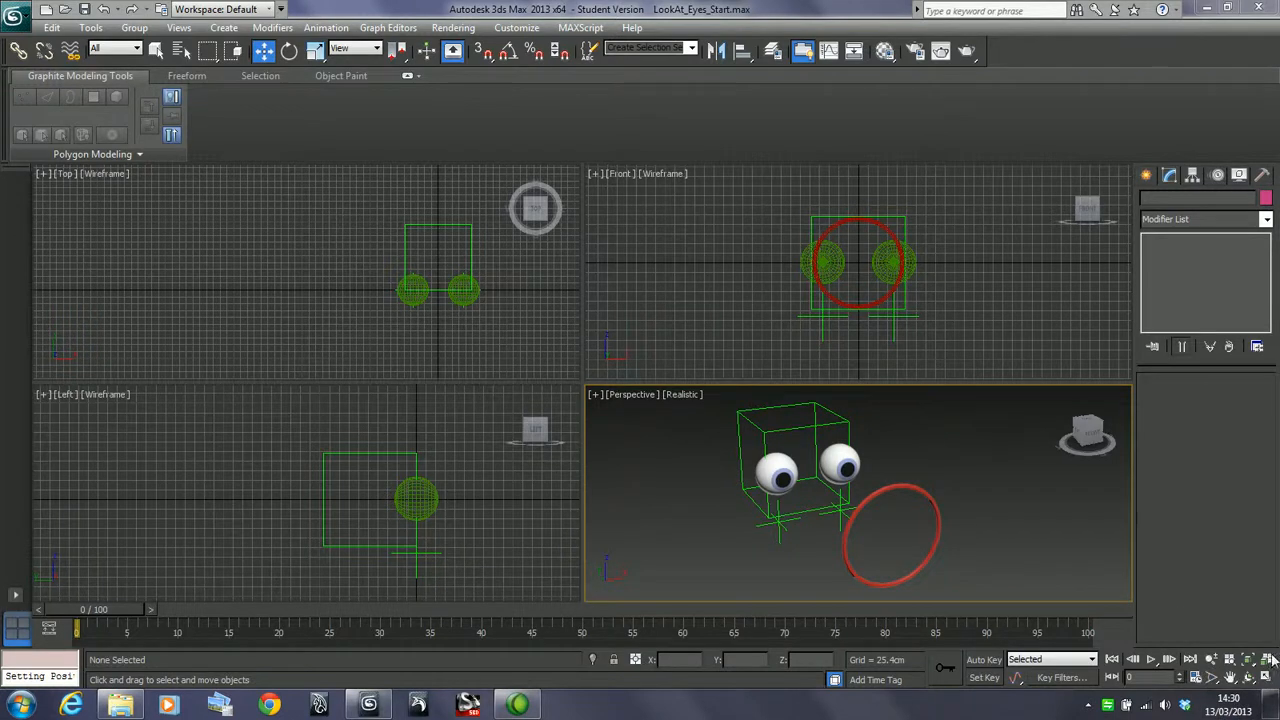
mouse_move(825, 540)
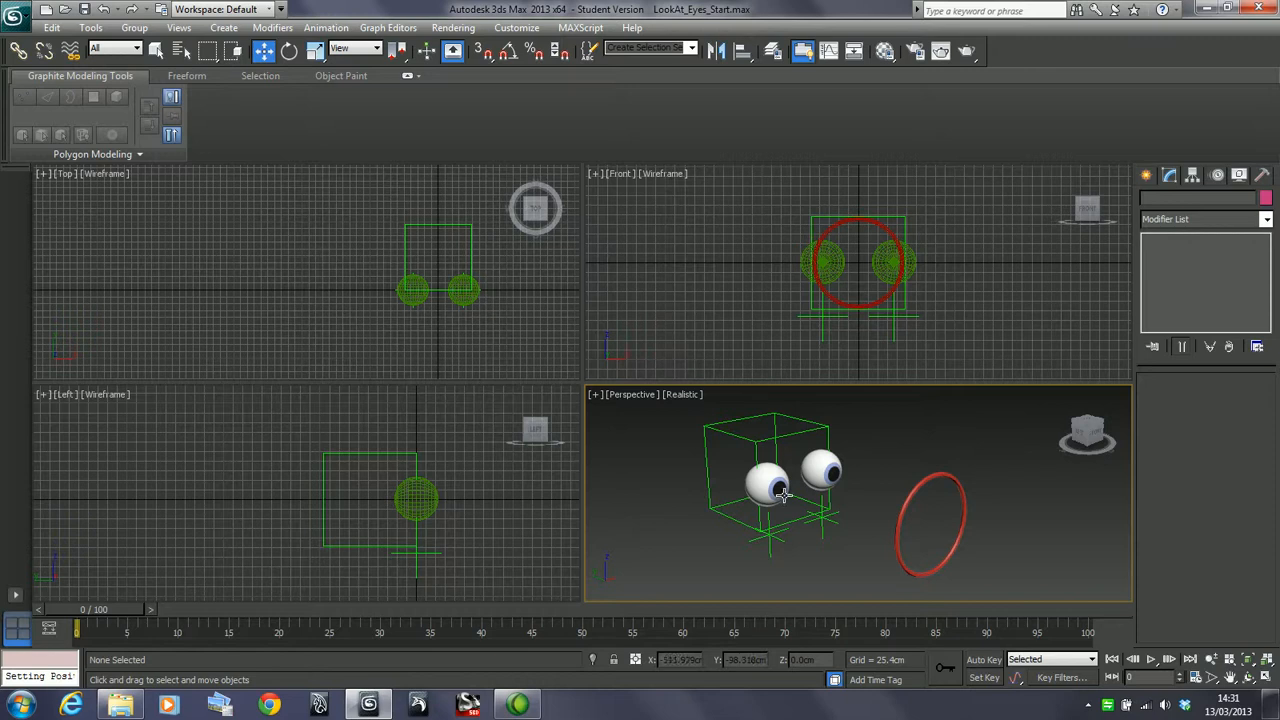
Select the red circle Circle001 and move it along Y out in front of the head
click(930, 527)
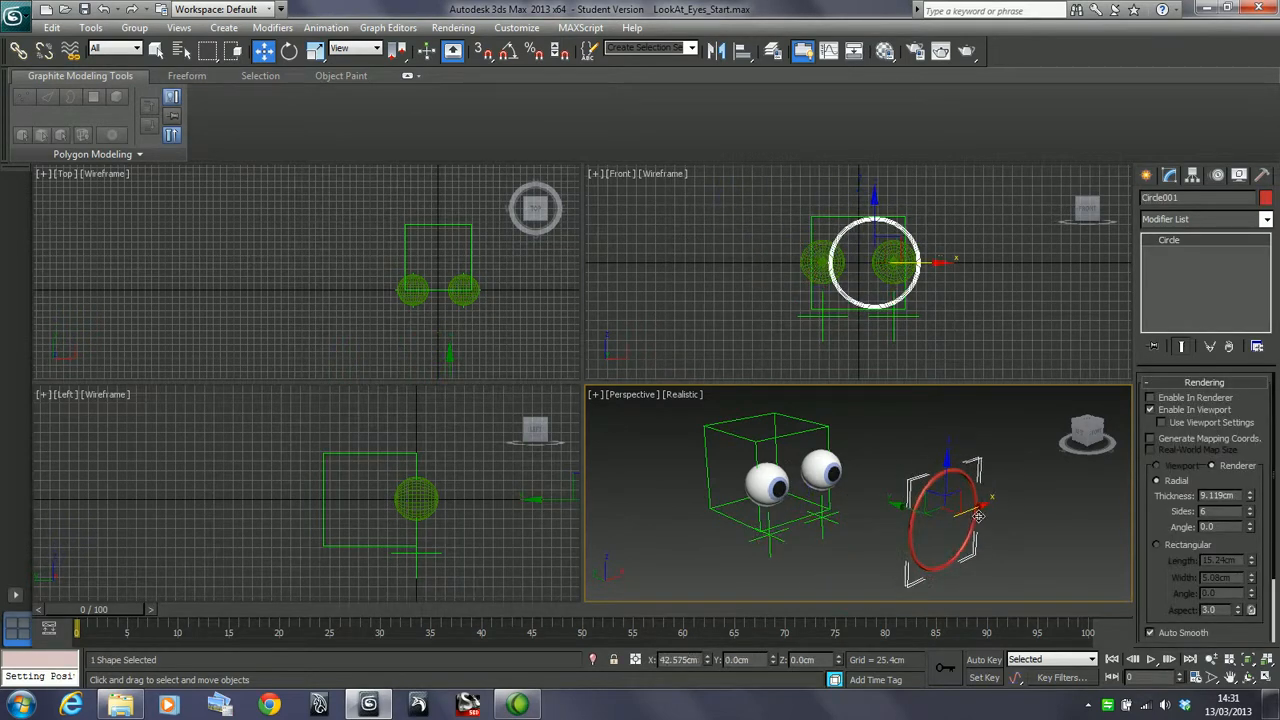
drag(975, 517, 945, 500)
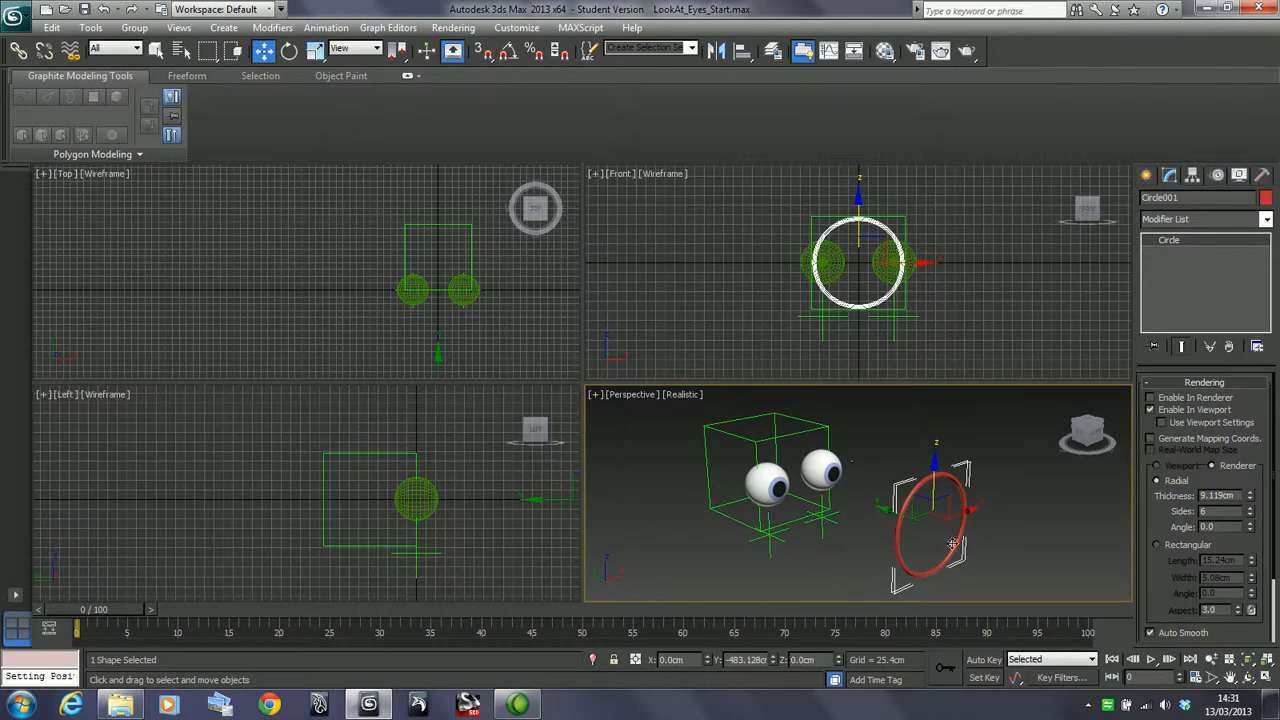
mouse_move(905, 553)
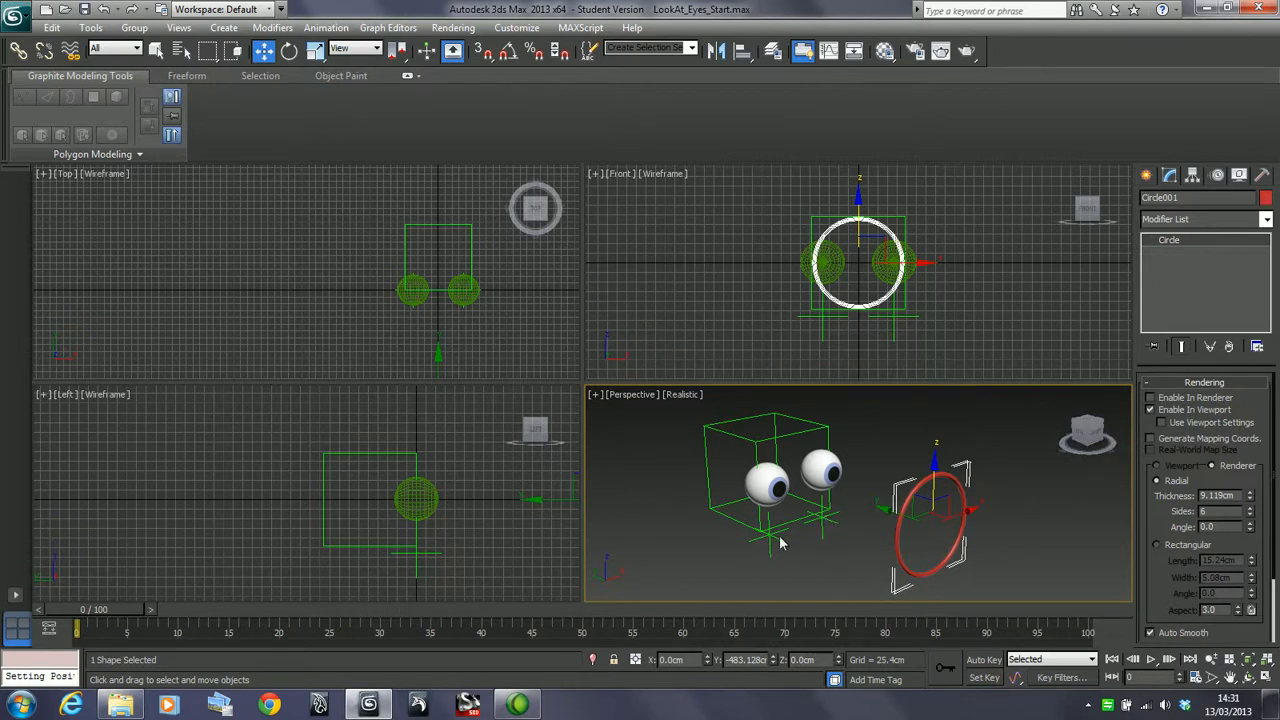
mouse_move(798, 476)
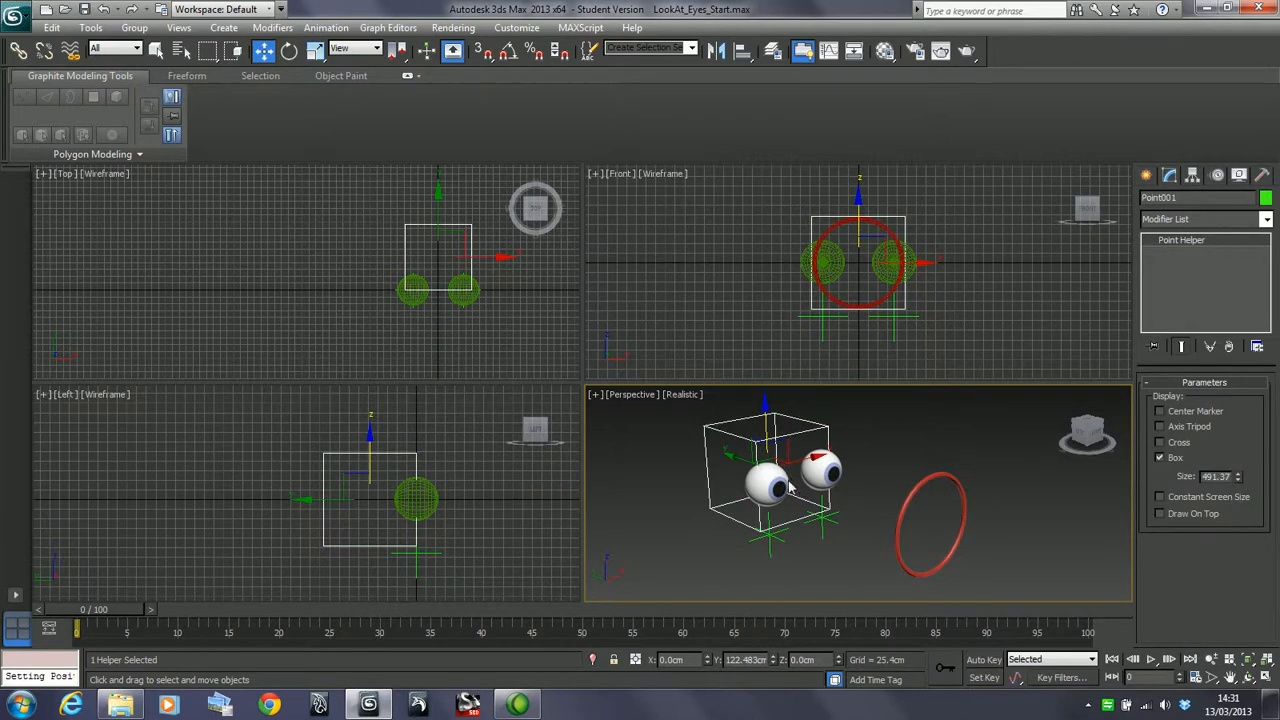
mouse_move(775, 488)
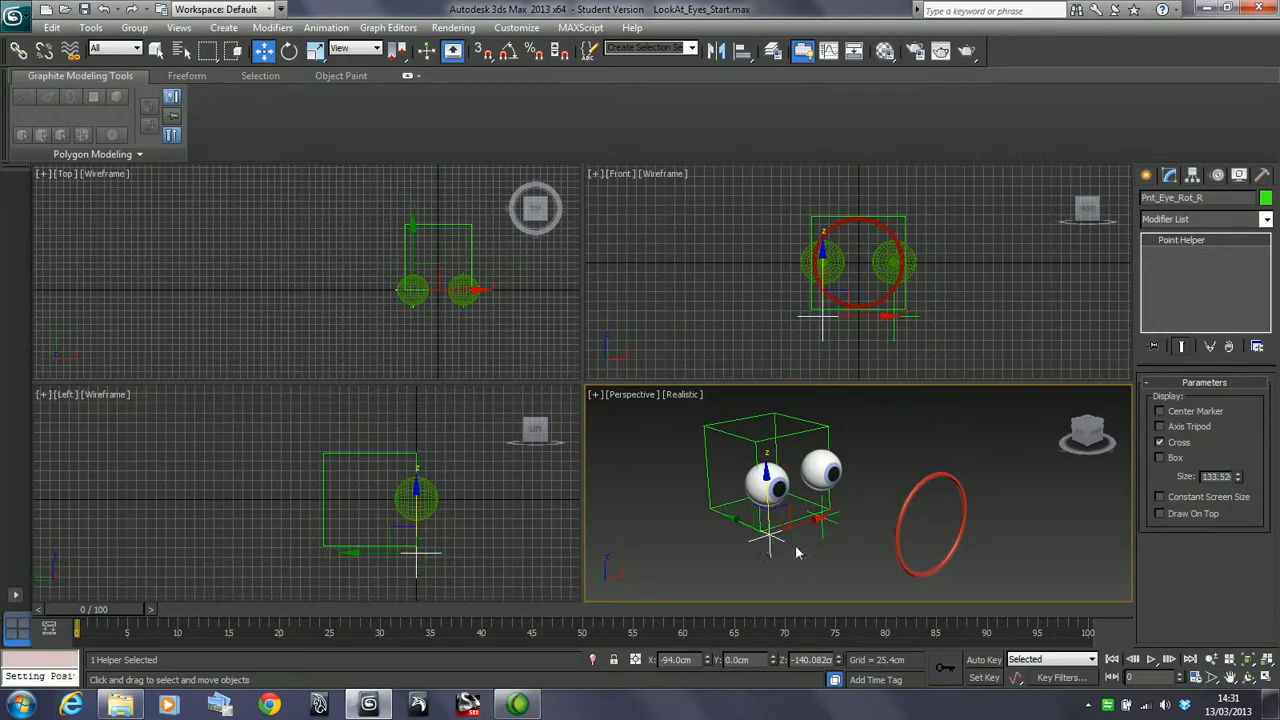
mouse_move(785, 306)
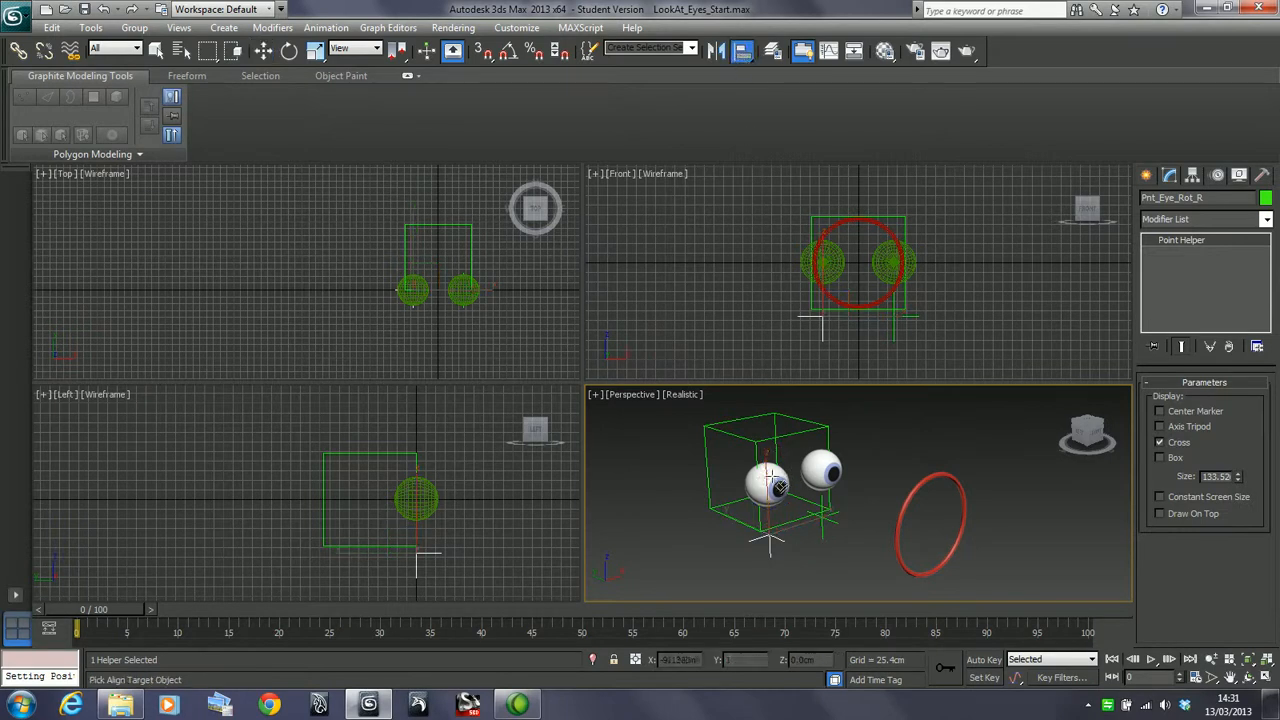
Align Pnt_Eye_Rot_R to M_Eye_R pivot-to-pivot on X/Y/Z and zoom in on the eyes
click(770, 485)
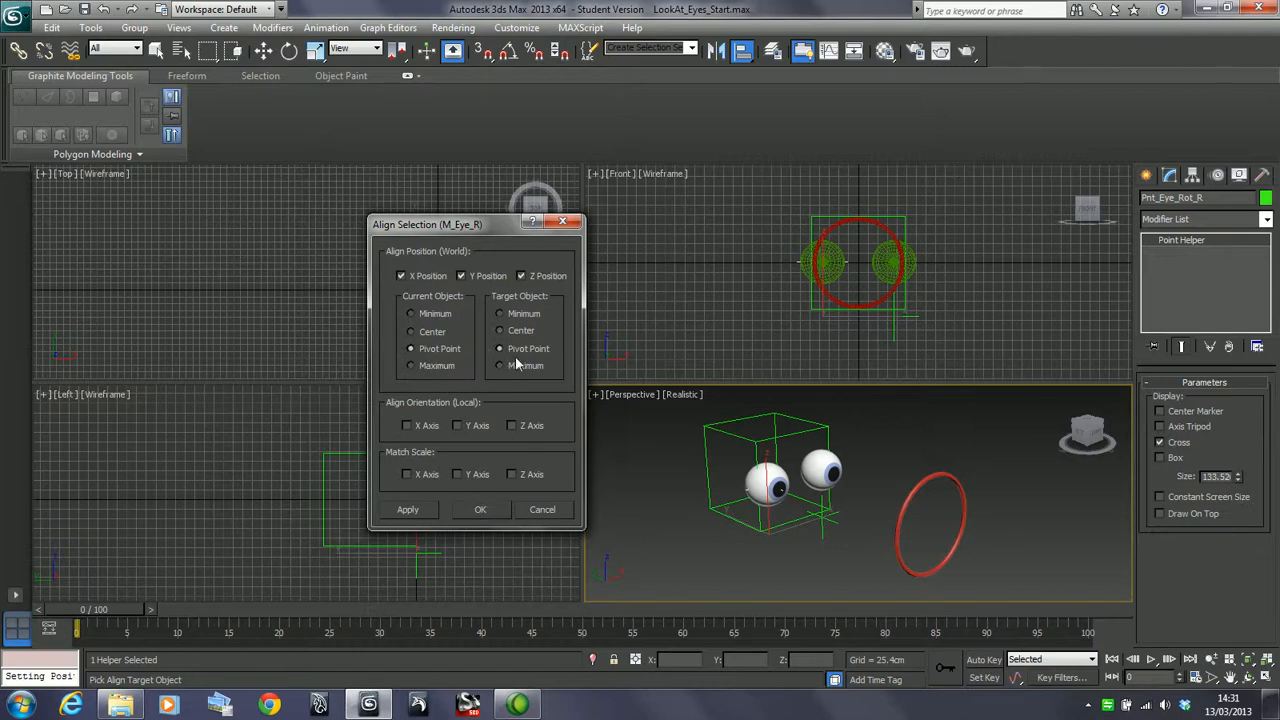
mouse_move(528, 403)
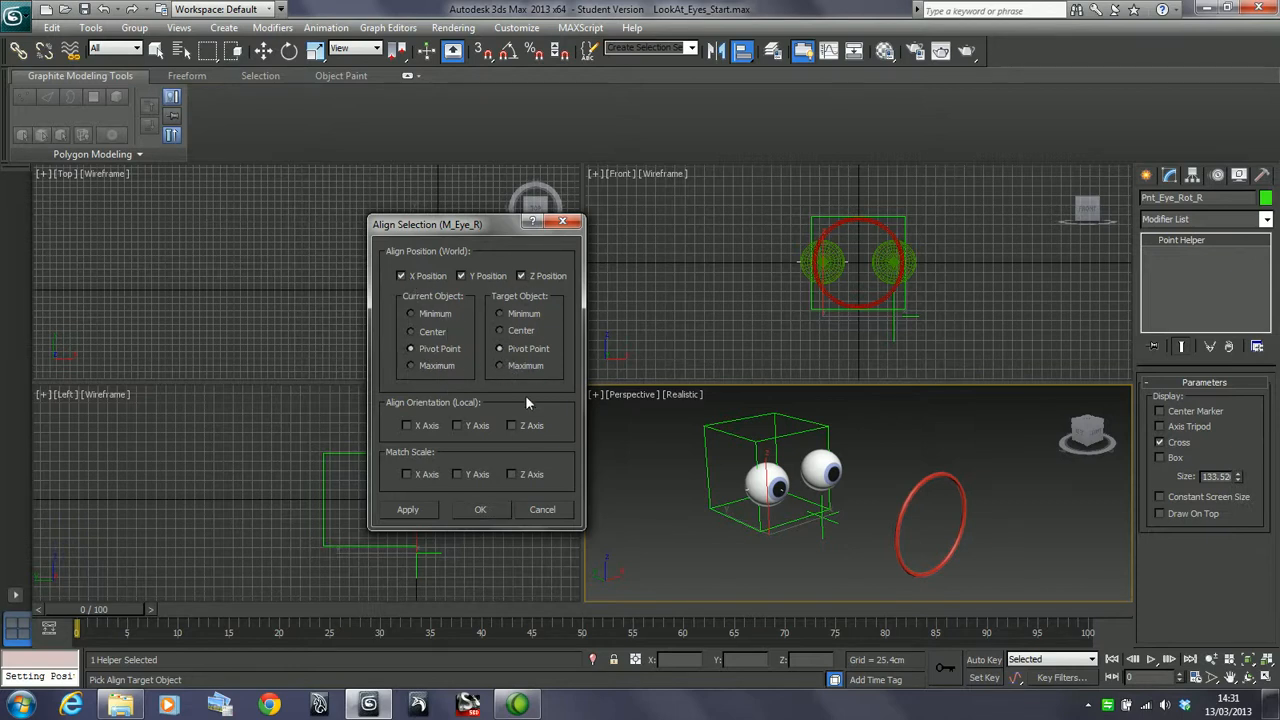
click(480, 509)
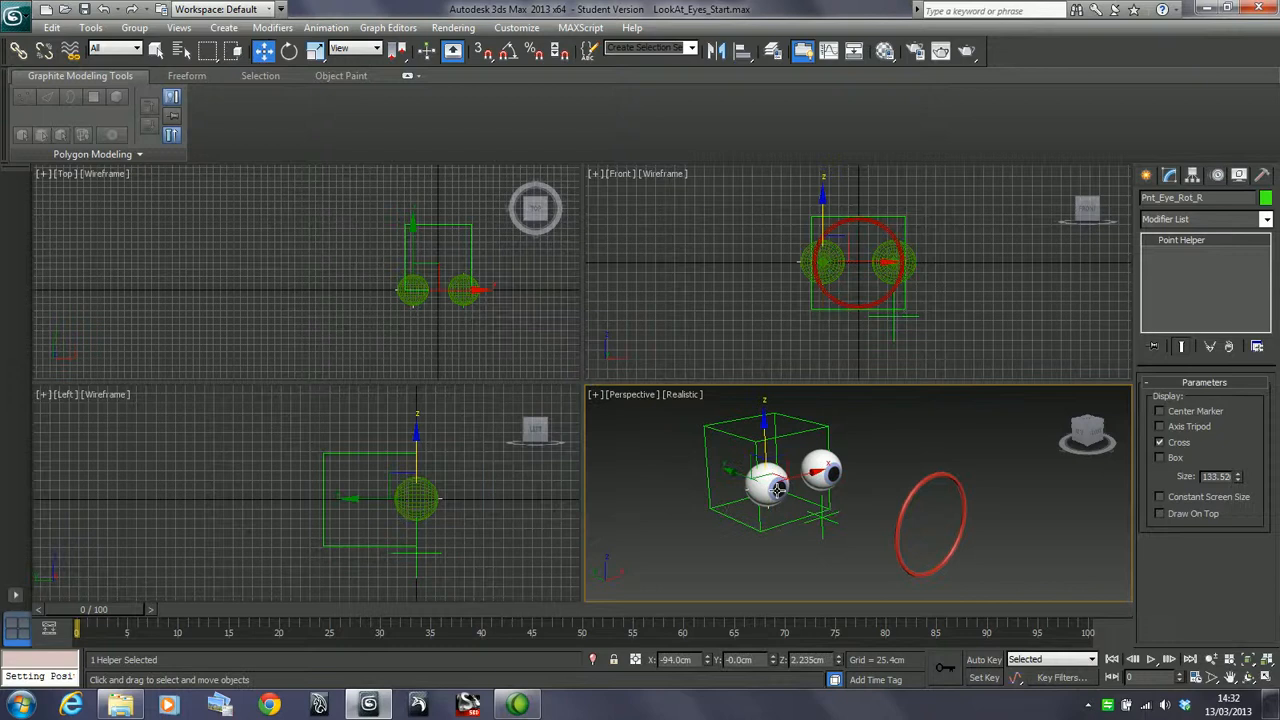
drag(780, 490, 730, 495)
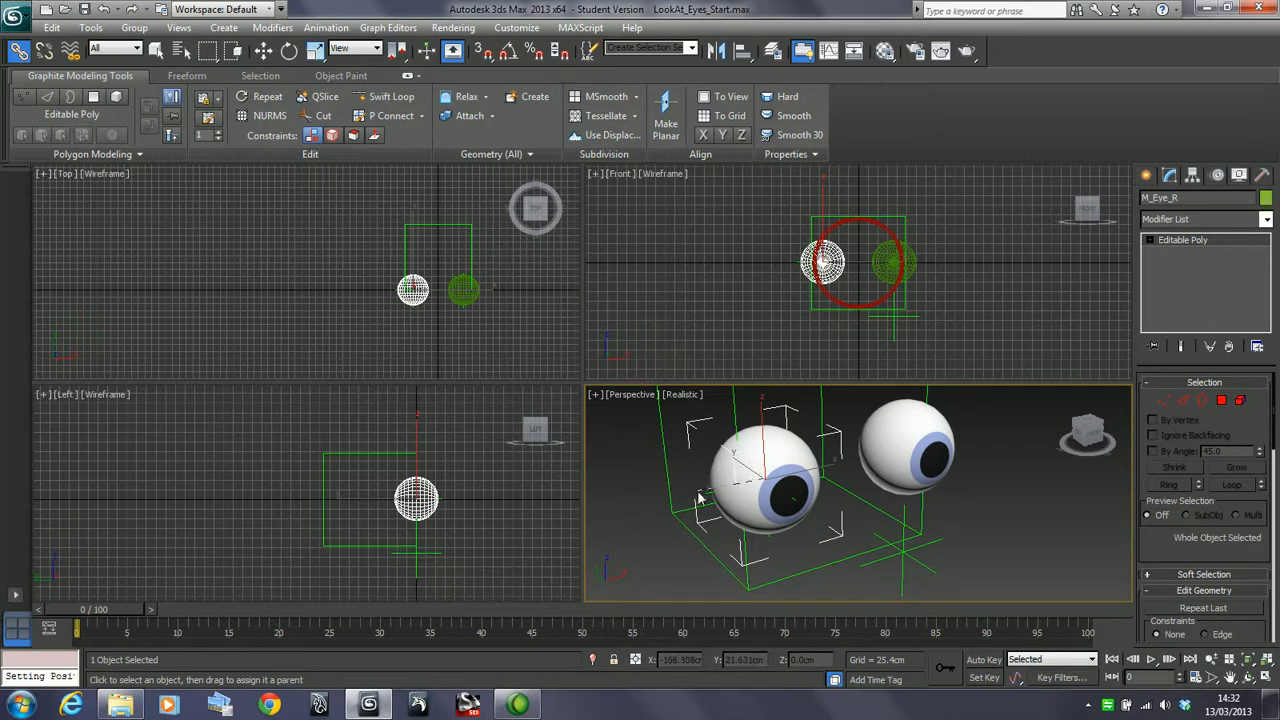
mouse_move(717, 517)
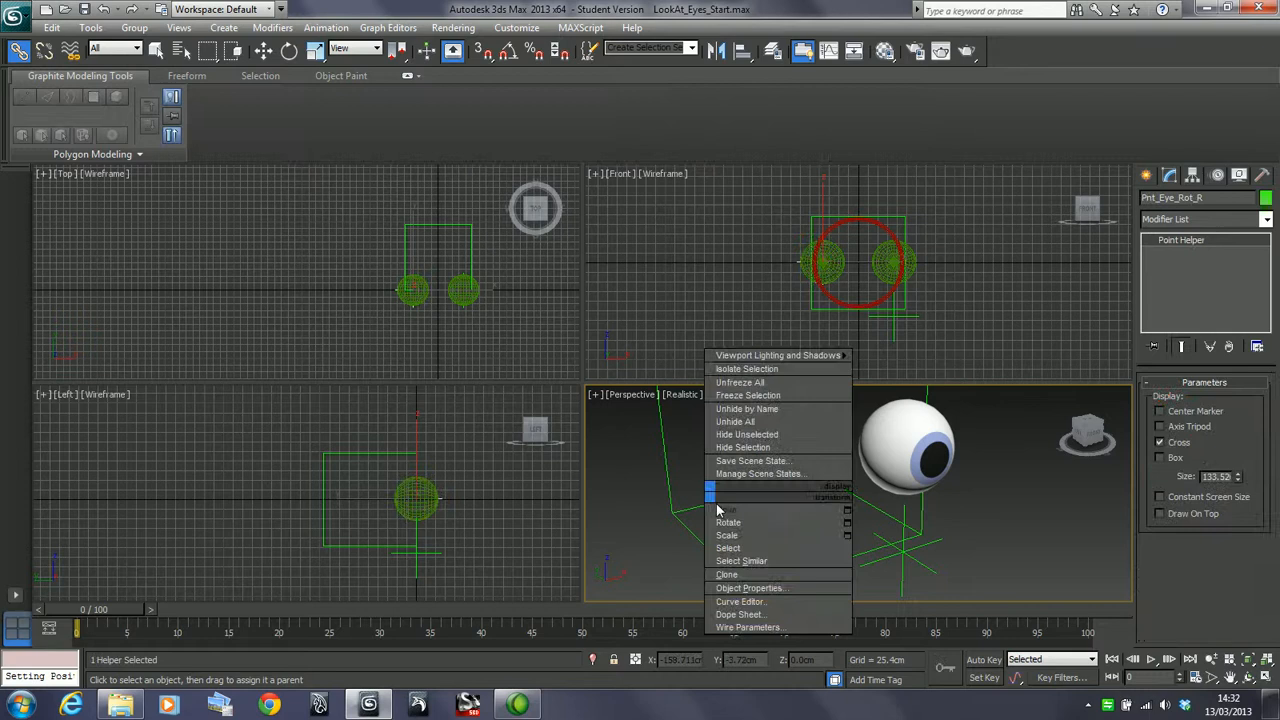
Test the M_Eye_R link by rotating Pnt_Eye_Rot_R, then return to Move
click(728, 522)
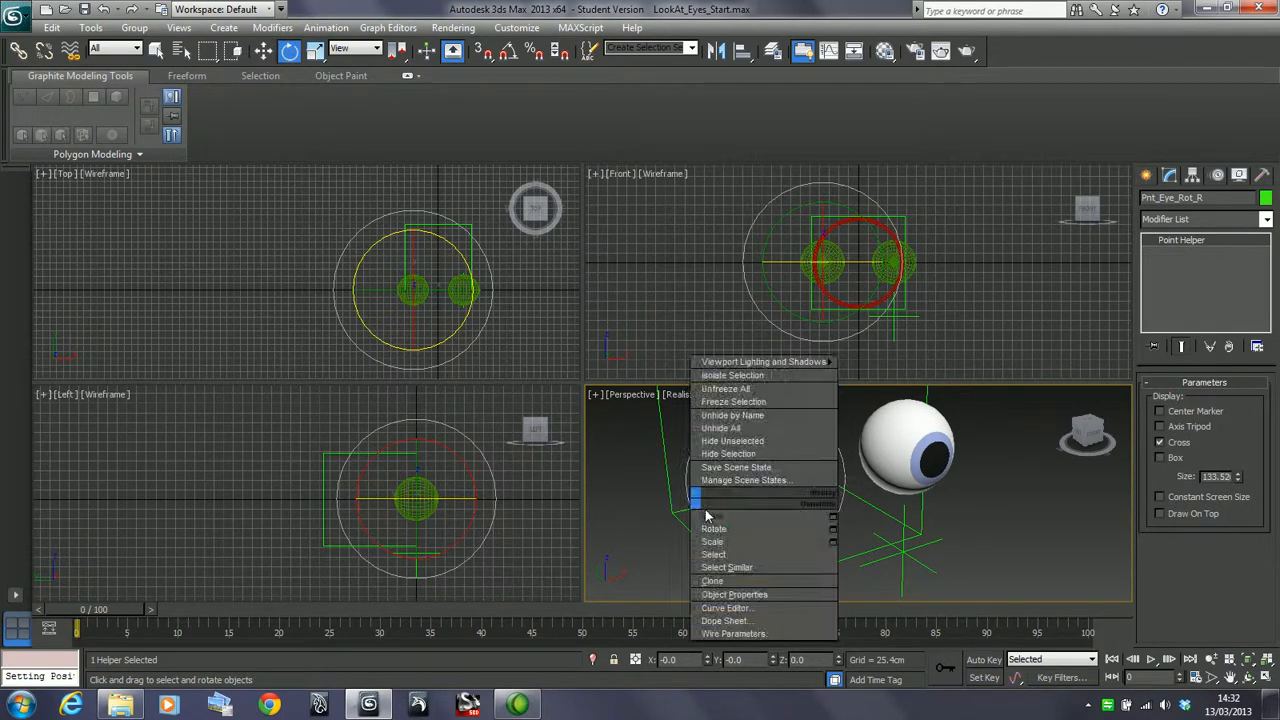
click(714, 515)
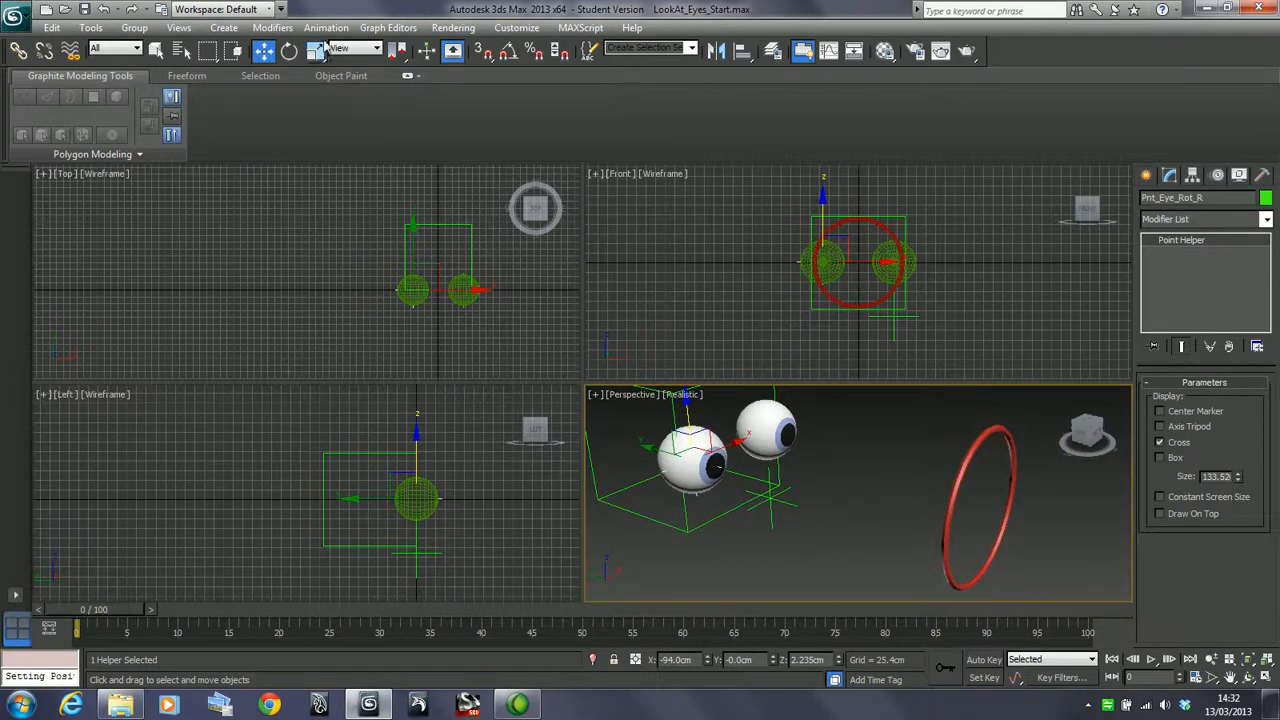
Apply a LookAt Constraint to Pnt_Eye_Rot_R with Circle001 as the target
click(326, 27)
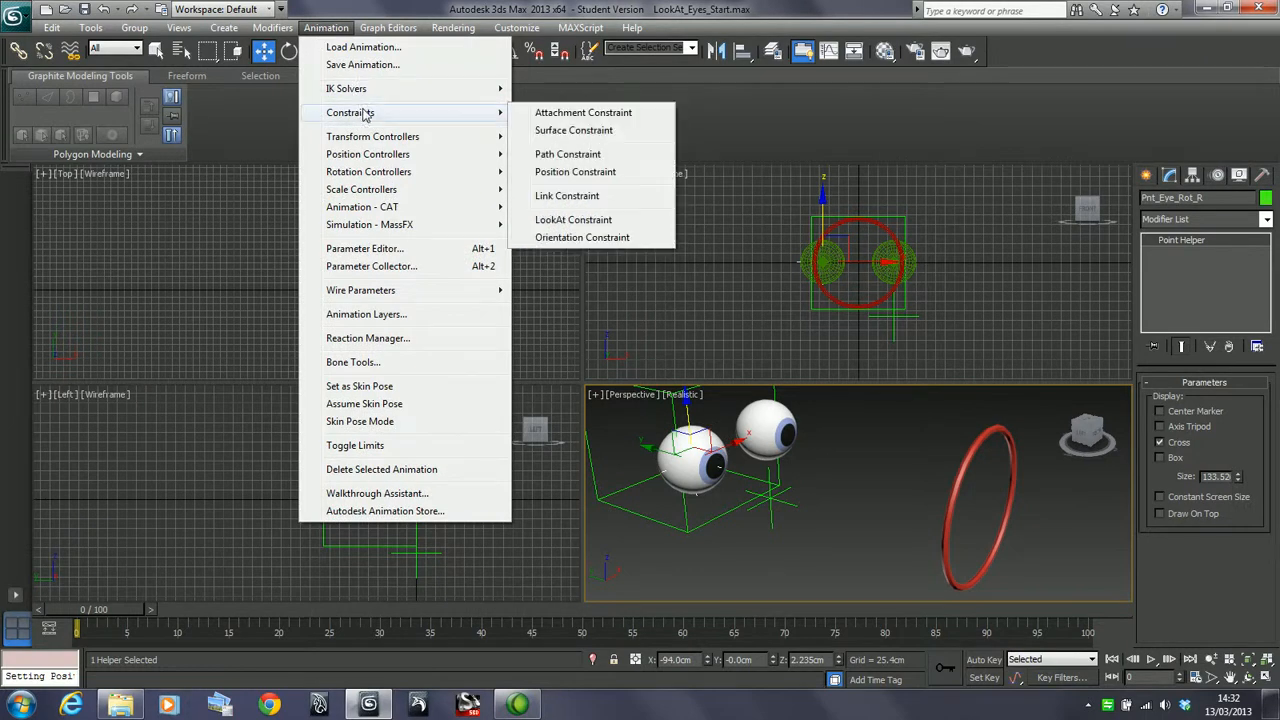
click(573, 219)
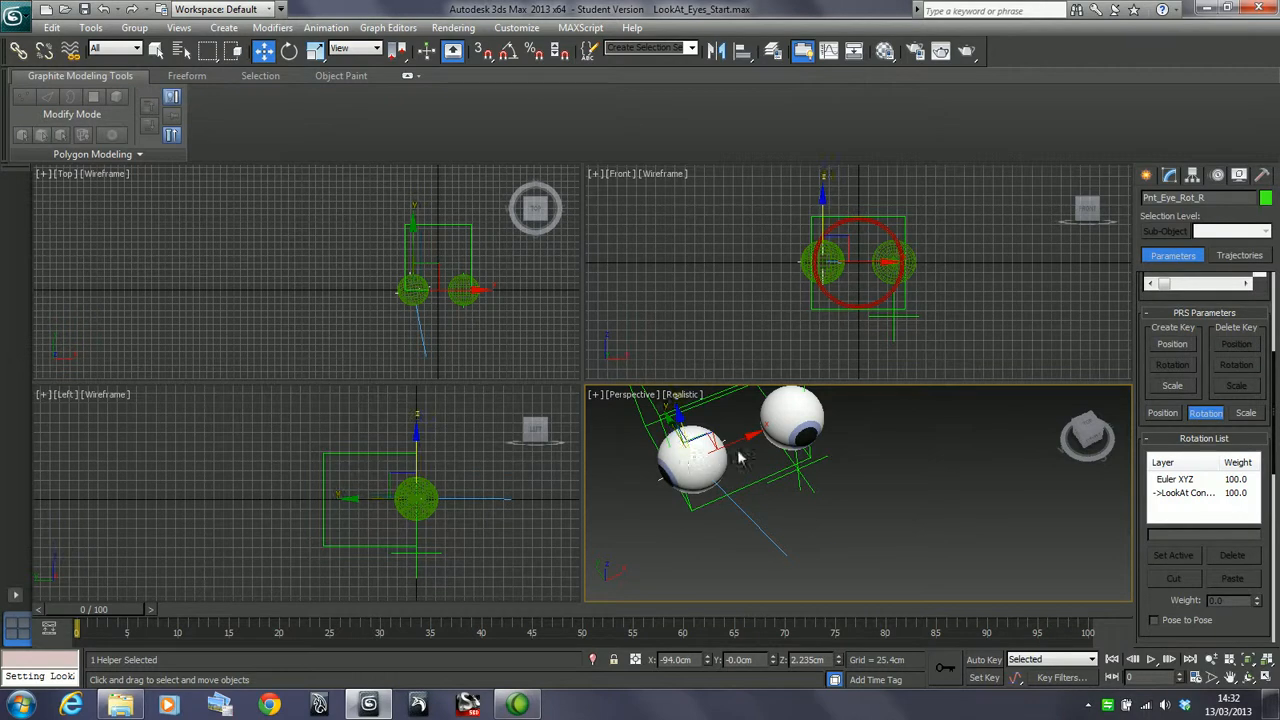
click(793, 410)
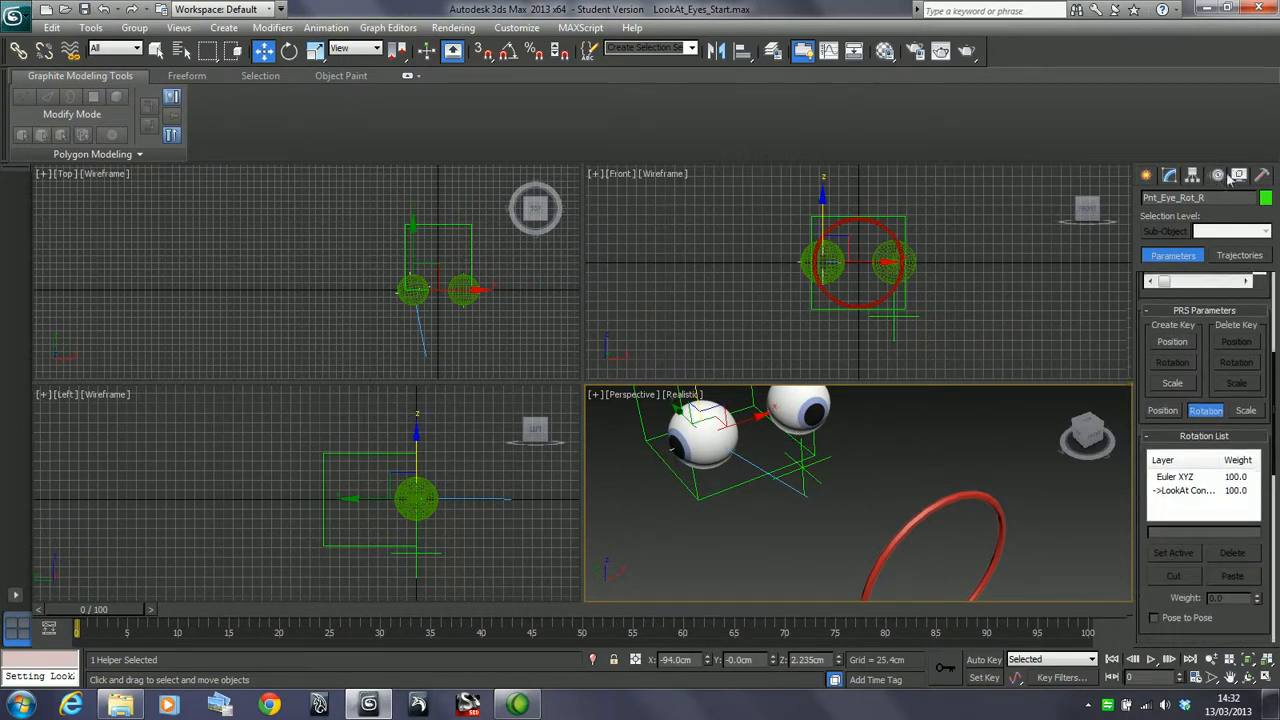
Scroll to the LookAt Constraint parameters and enable Keep Initial Offset
scroll(down, 3)
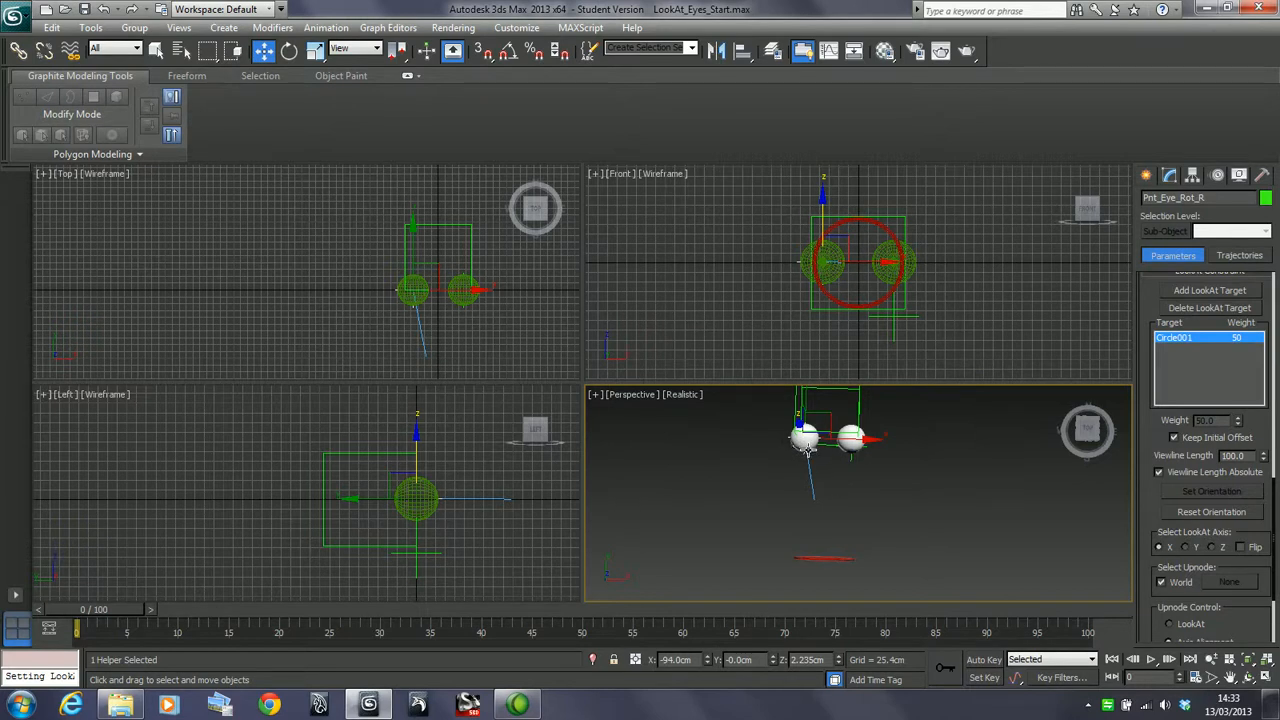
mouse_move(800, 458)
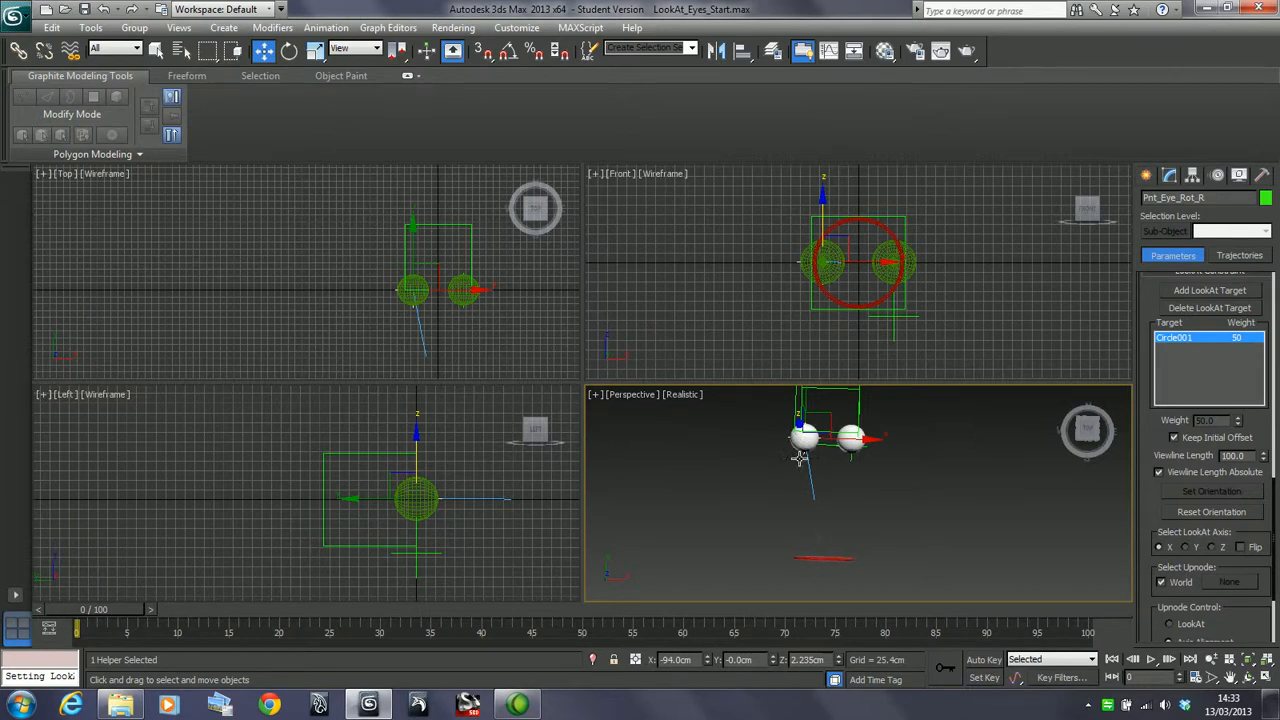
mouse_move(823, 555)
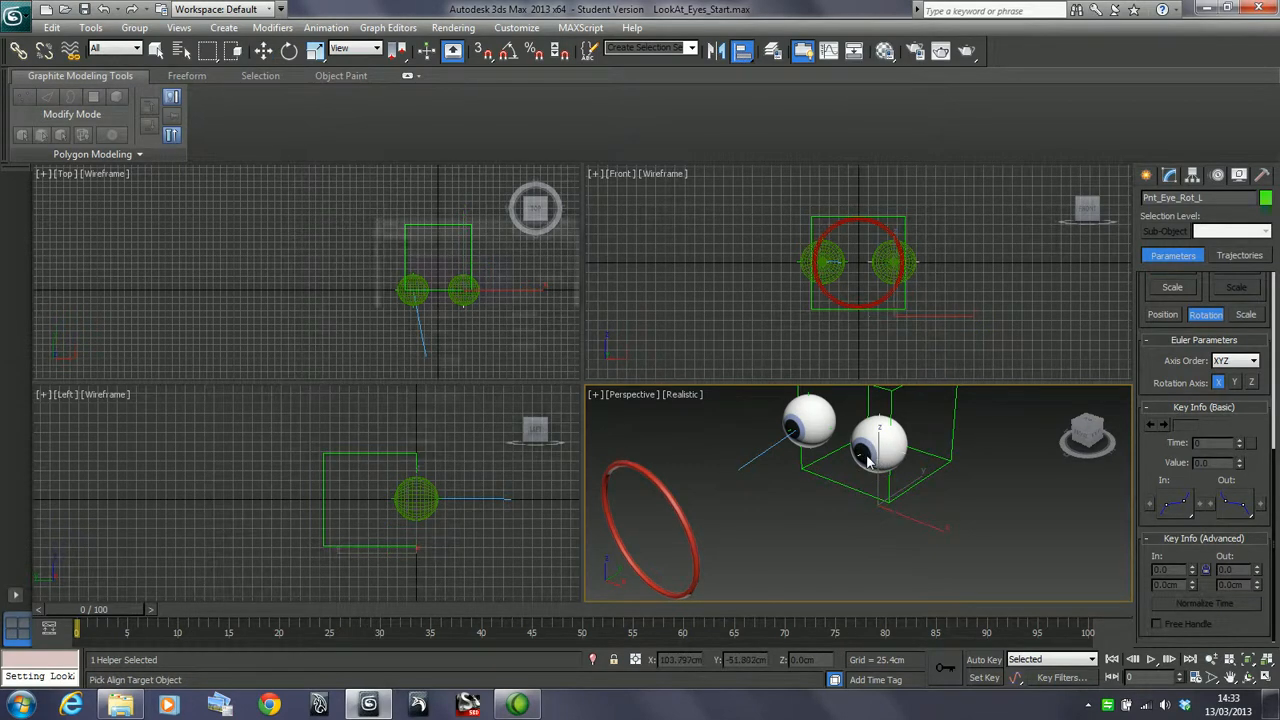
Align Pnt_Eye_Rot_L to M_Eye_L, switch to Local coordinates, and rotate it about X
click(868, 458)
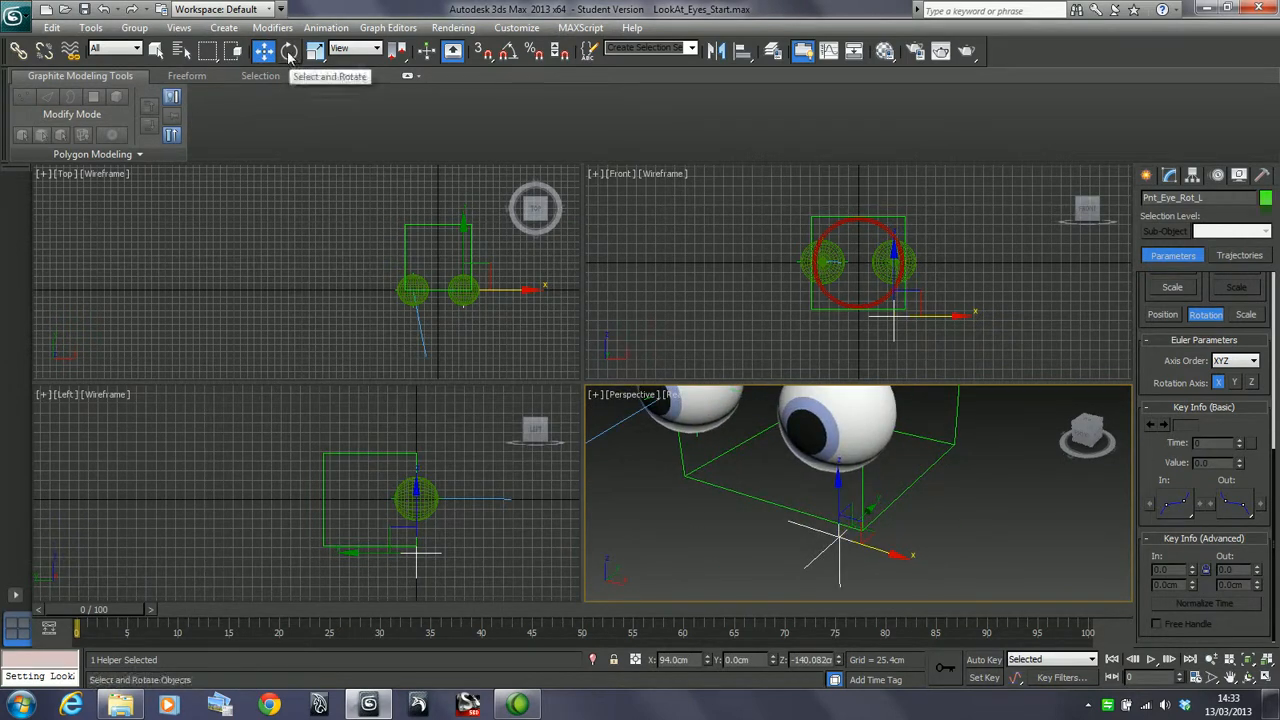
click(375, 48)
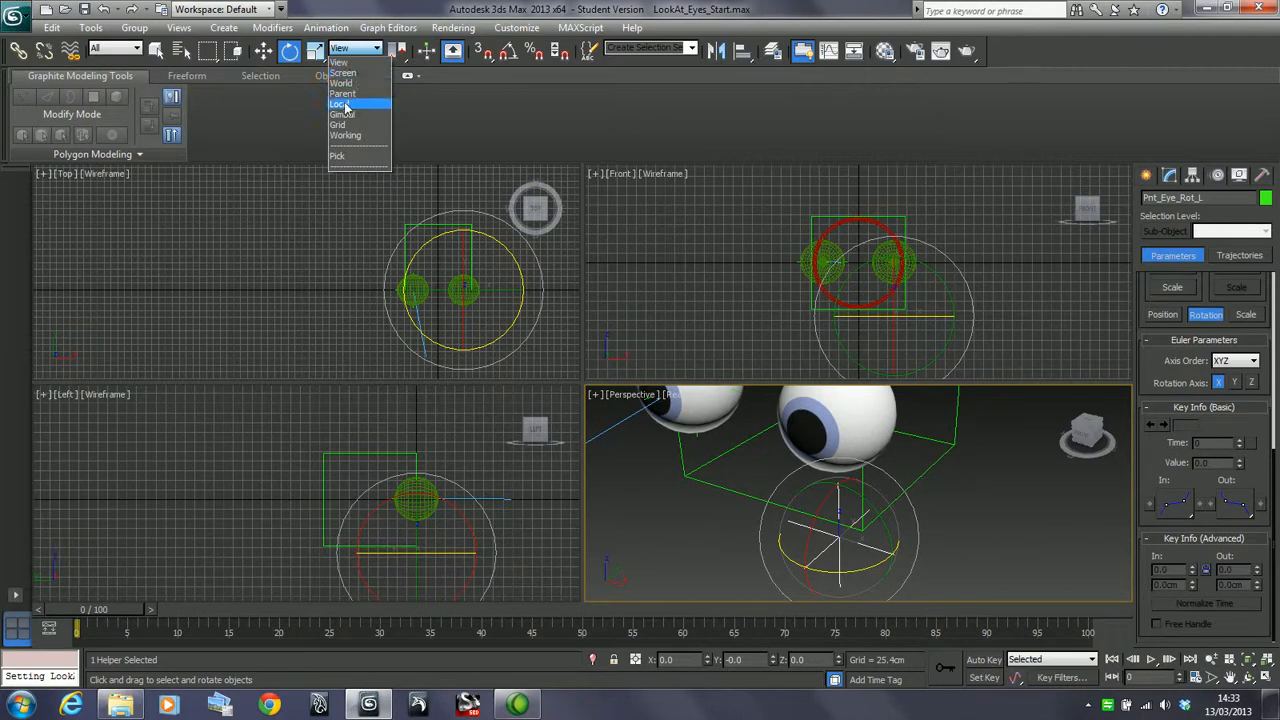
click(340, 104)
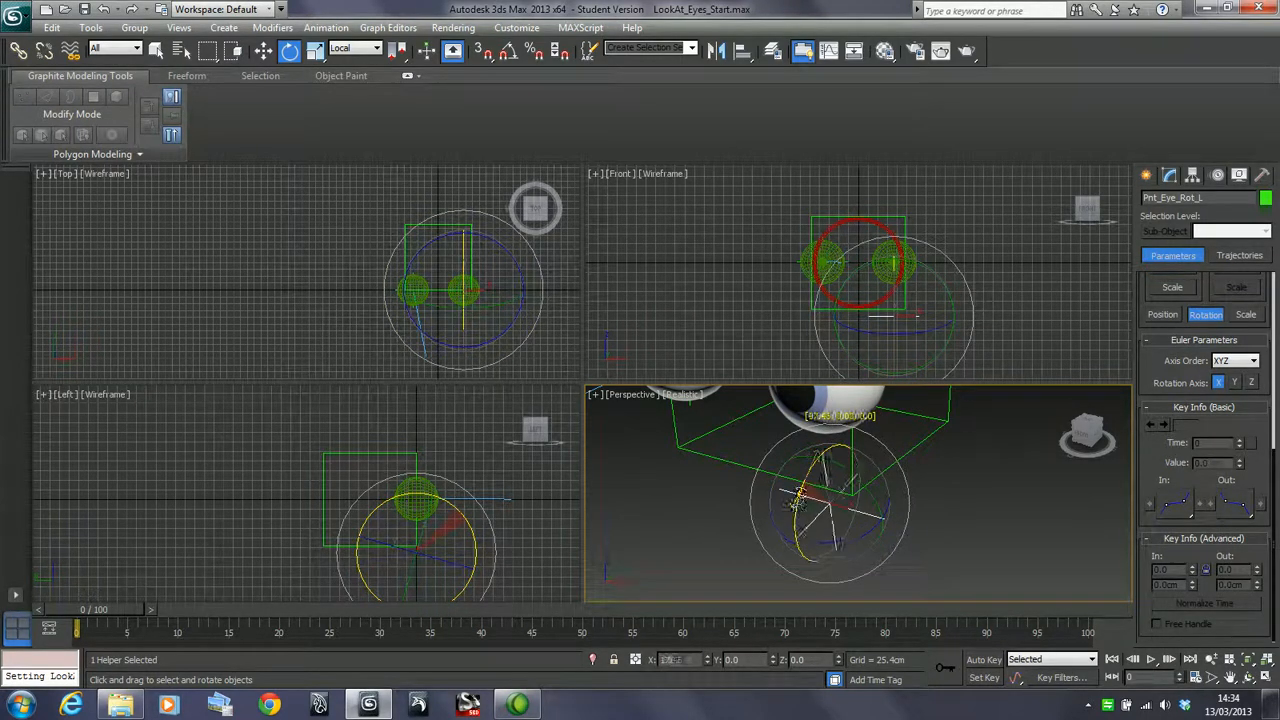
drag(800, 500, 790, 490)
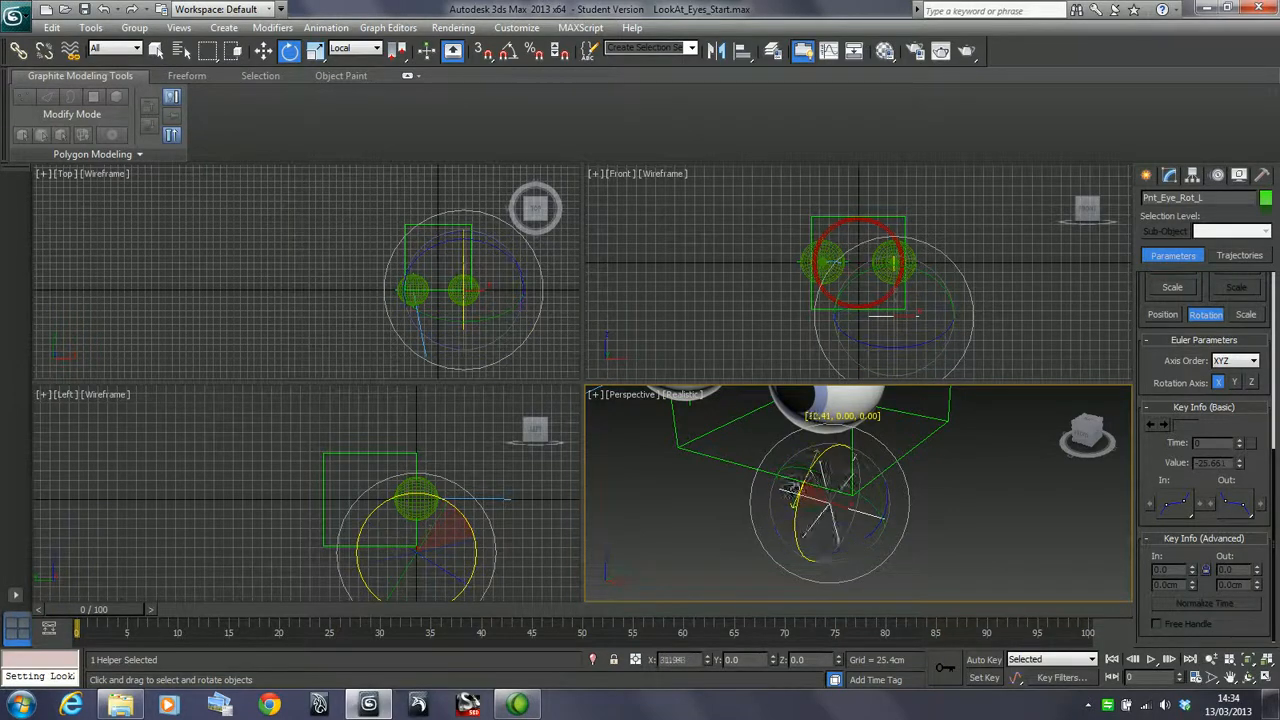
drag(790, 490, 795, 530)
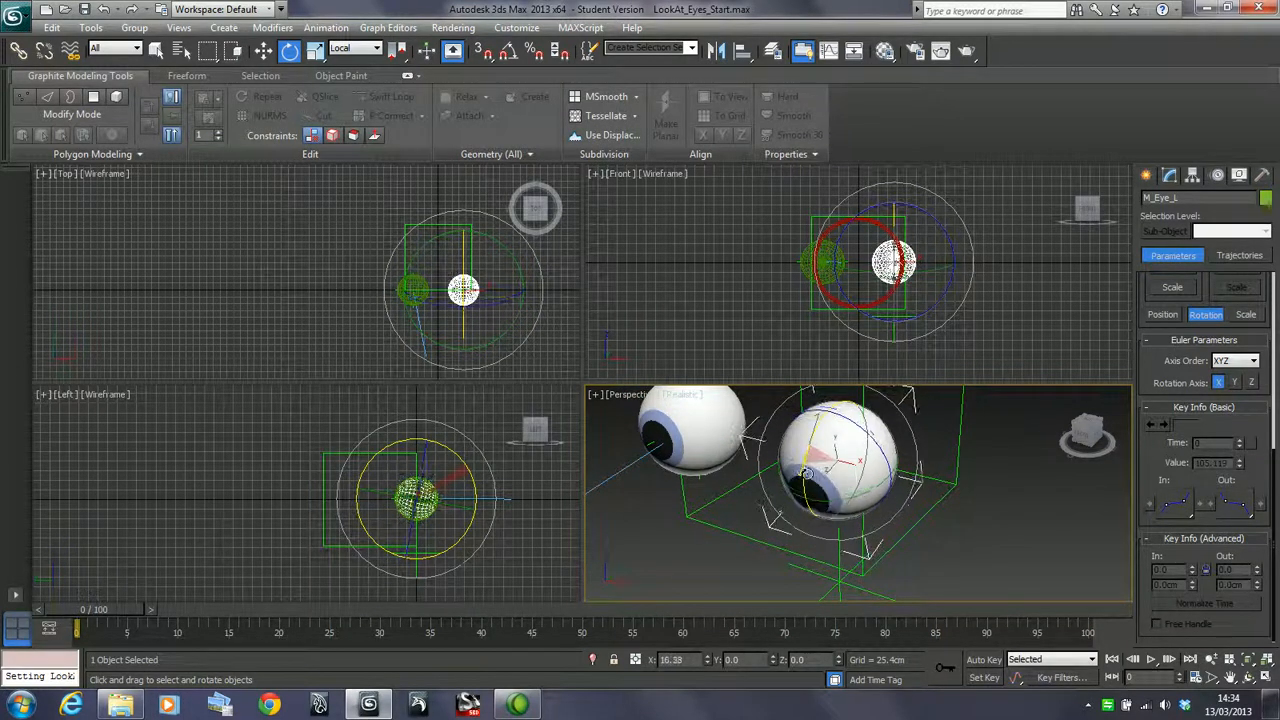
Rotate M_Eye_L to 90 degrees on X, orbit the view, and select Pnt_Eye_Rot_L
drag(810, 475, 805, 495)
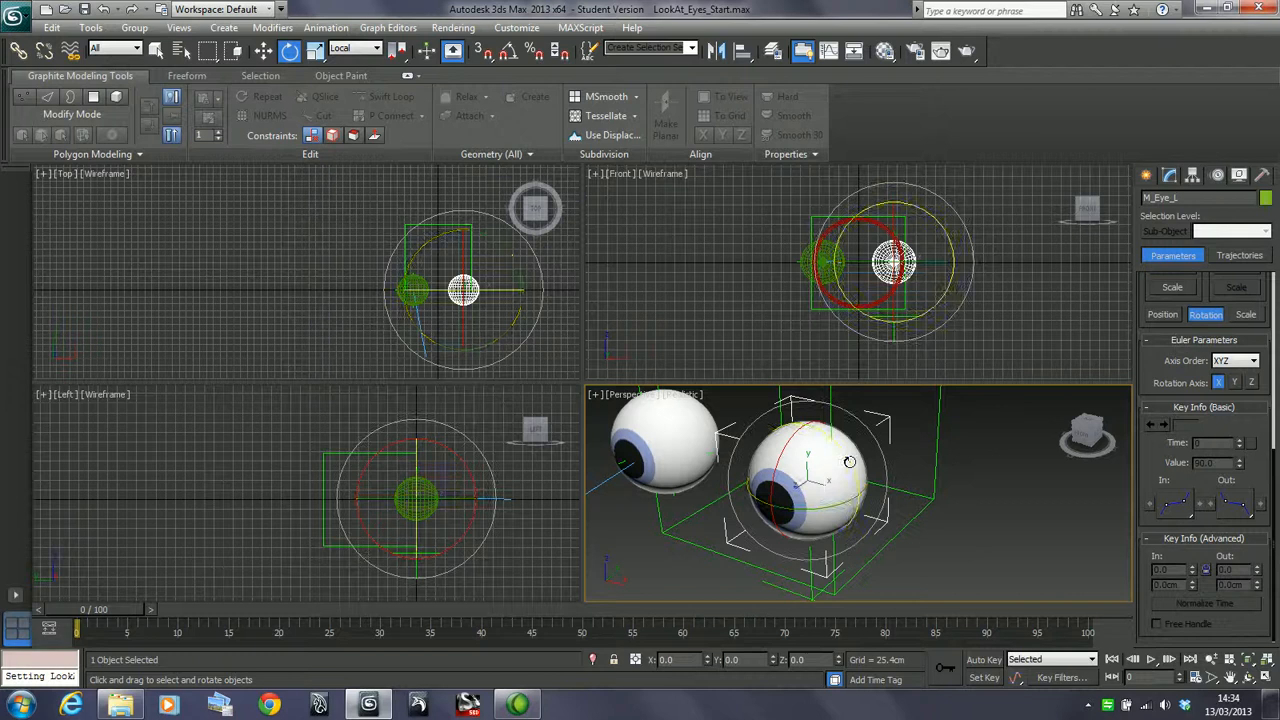
drag(850, 462, 850, 488)
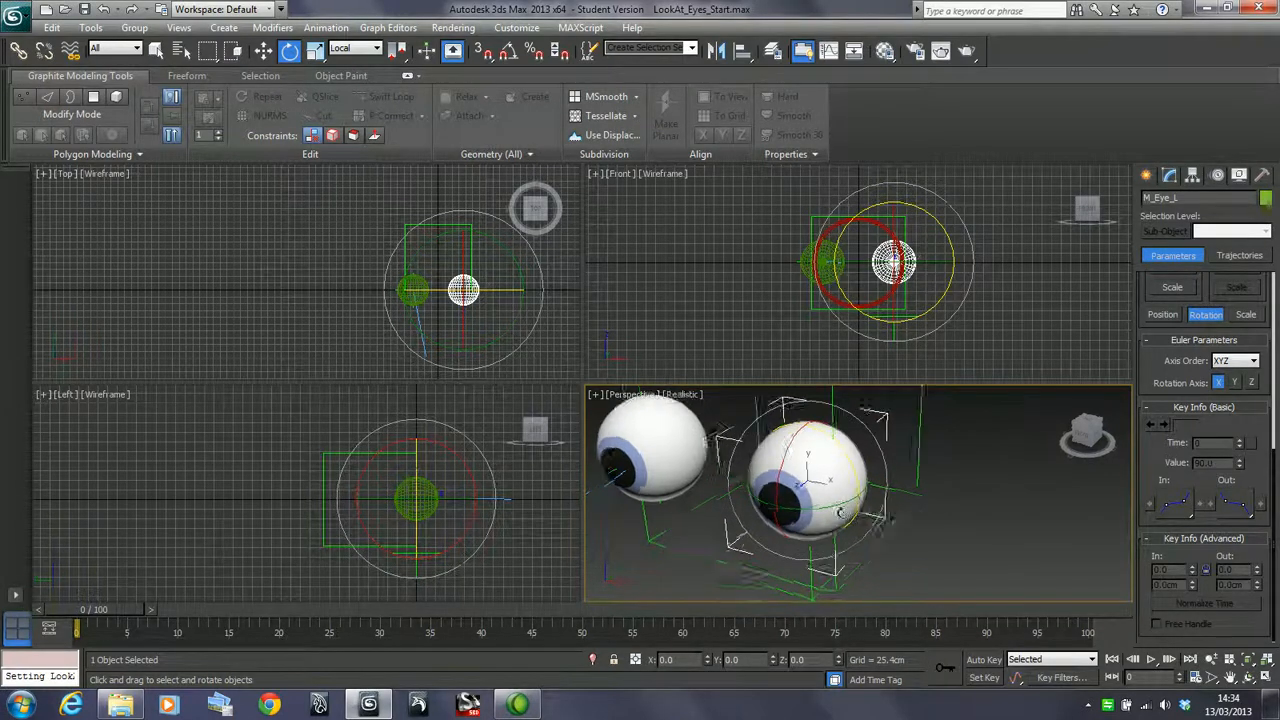
drag(840, 510, 830, 495)
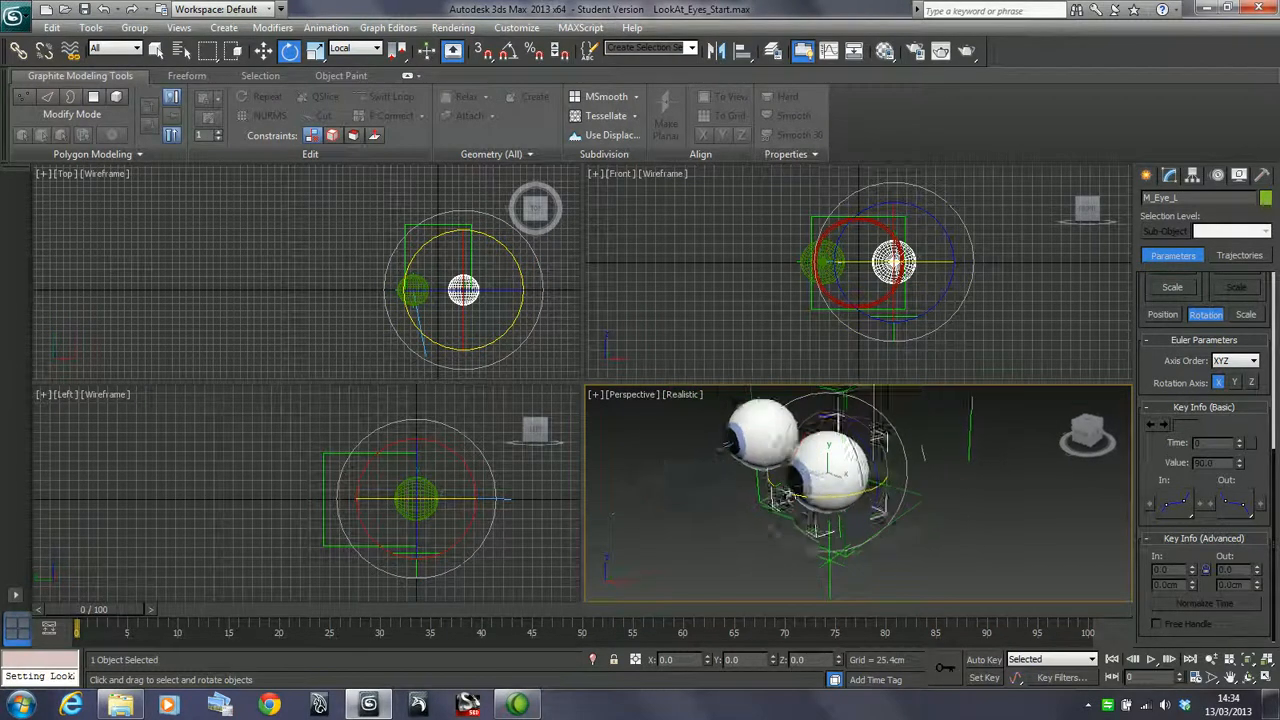
click(263, 51)
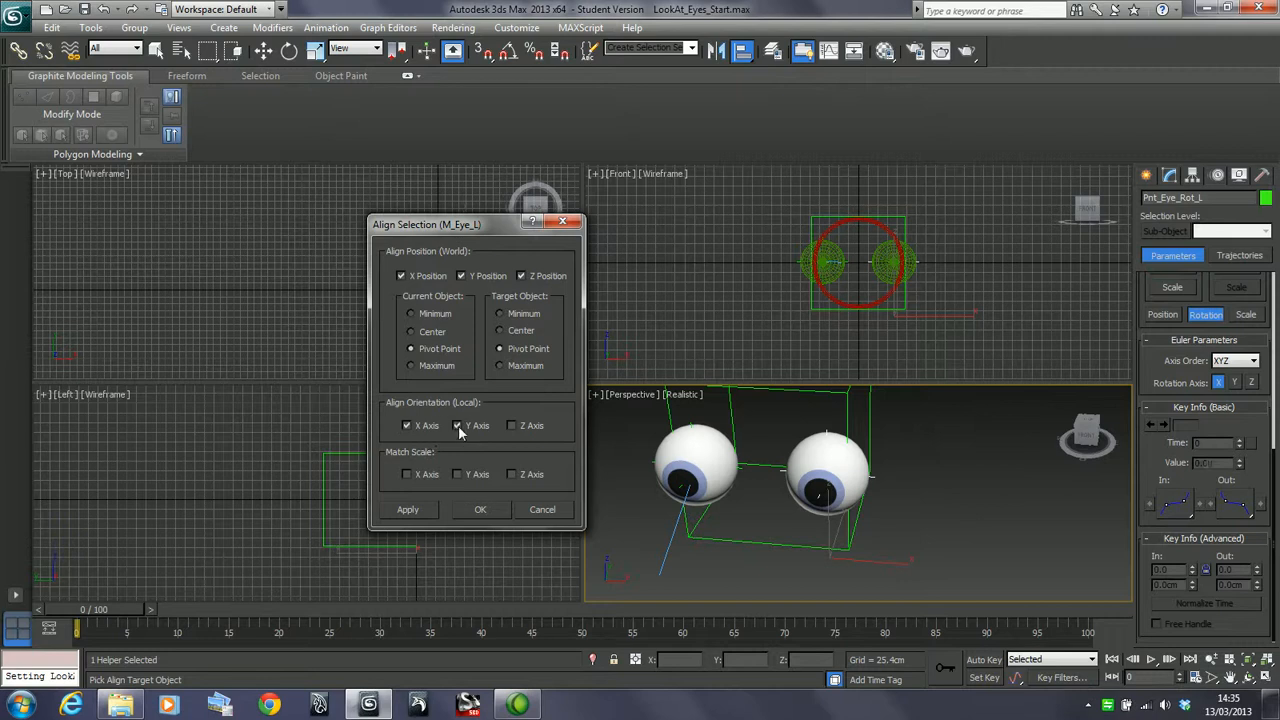
Align Pnt_Eye_Rot_L to M_Eye_L's pivot position and X/Y orientation
click(480, 509)
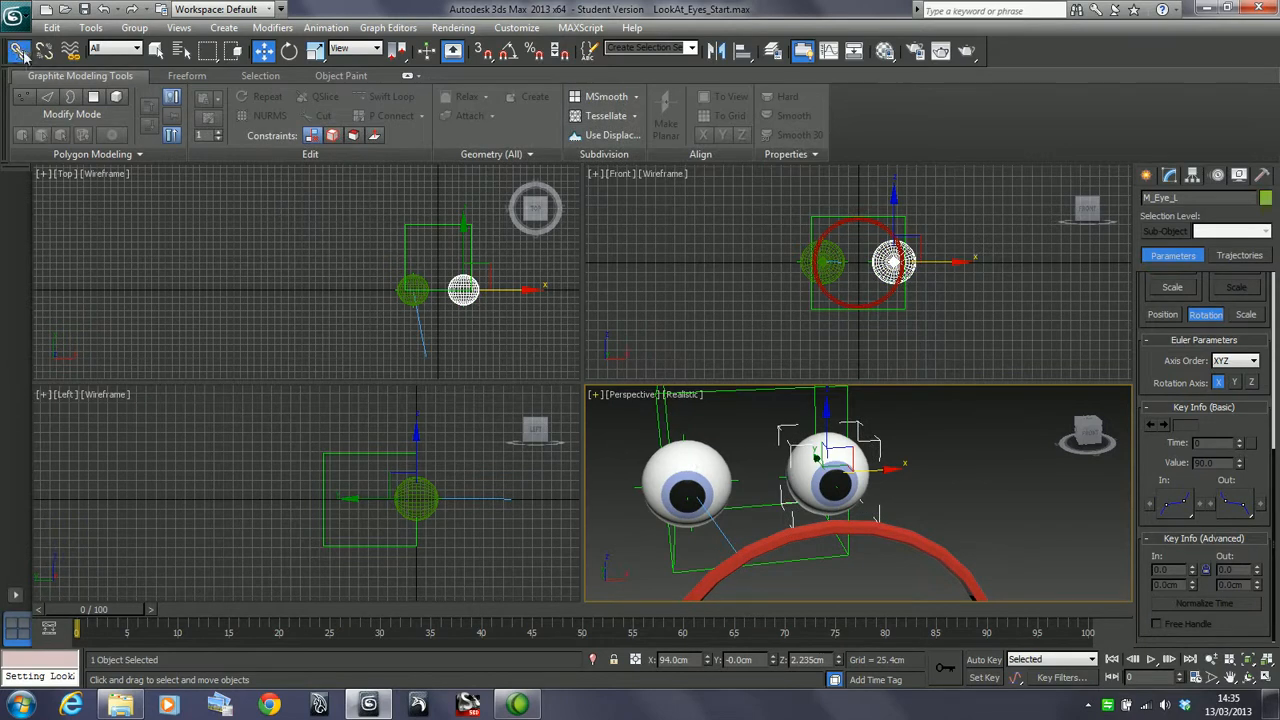
click(17, 51)
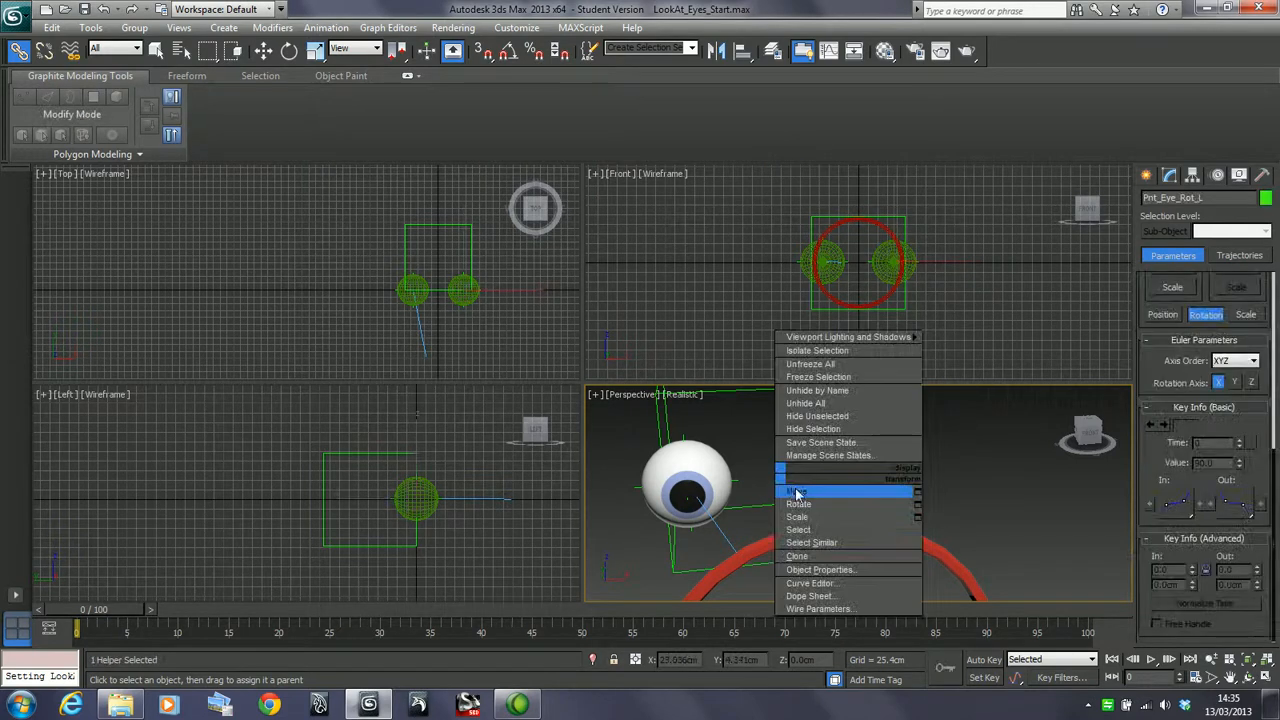
Give Pnt_Eye_Rot_L a LookAt Constraint targeting Circle001, keeping initial offset
click(794, 491)
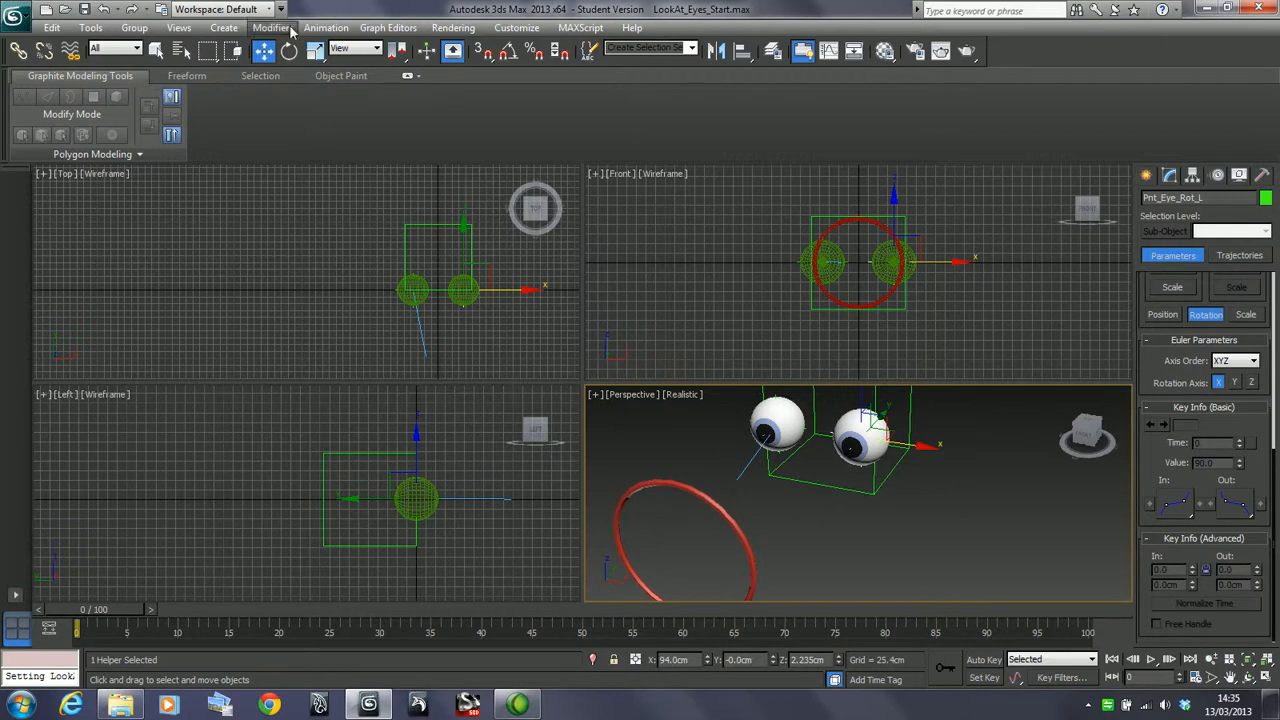
click(272, 27)
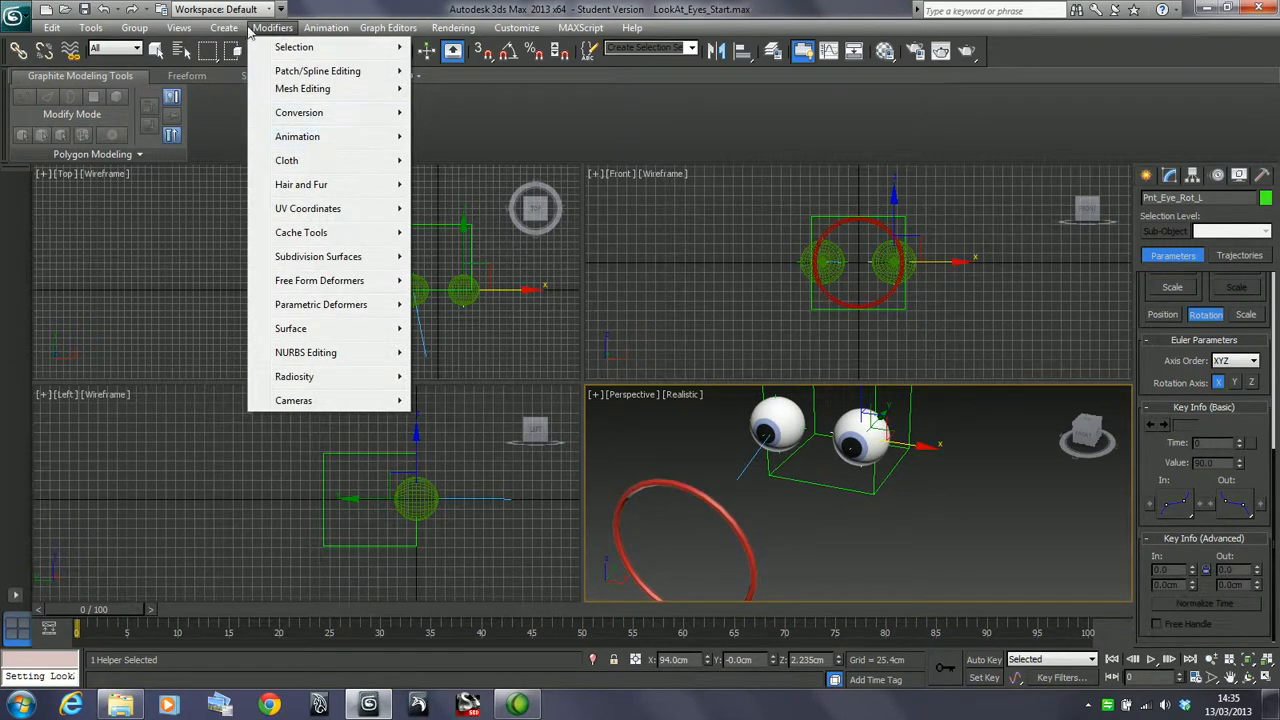
click(326, 27)
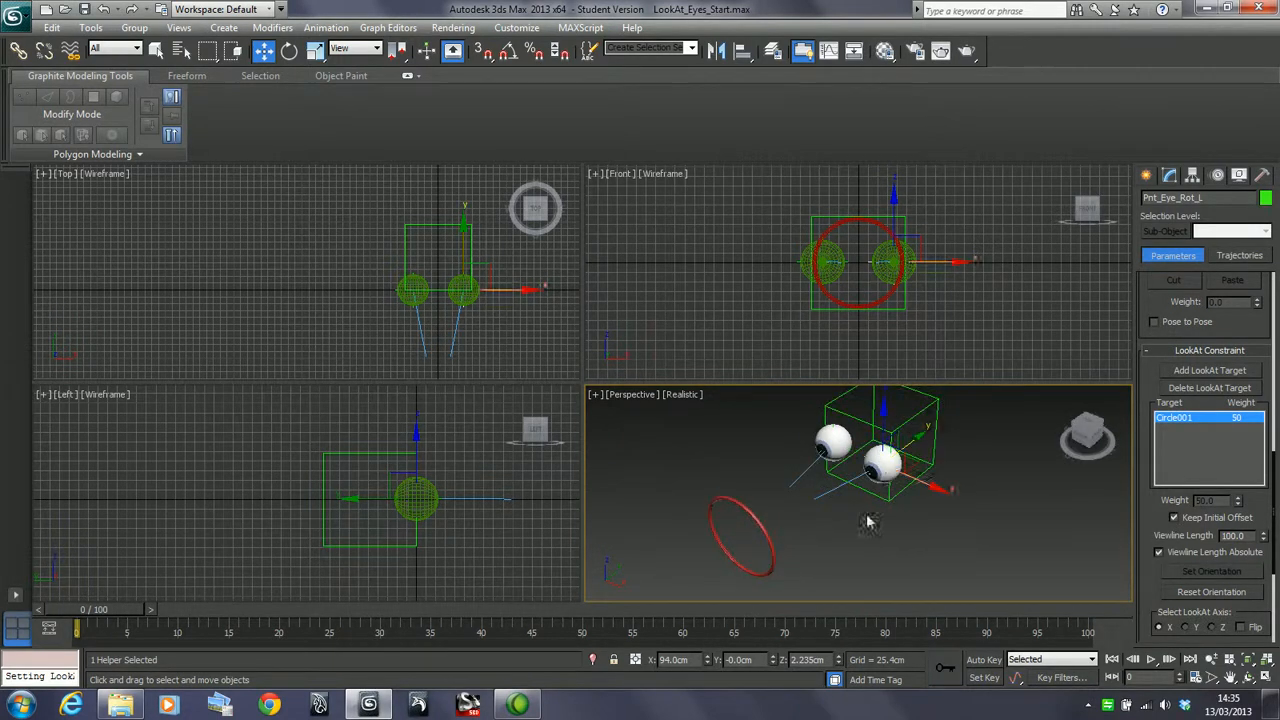
click(740, 540)
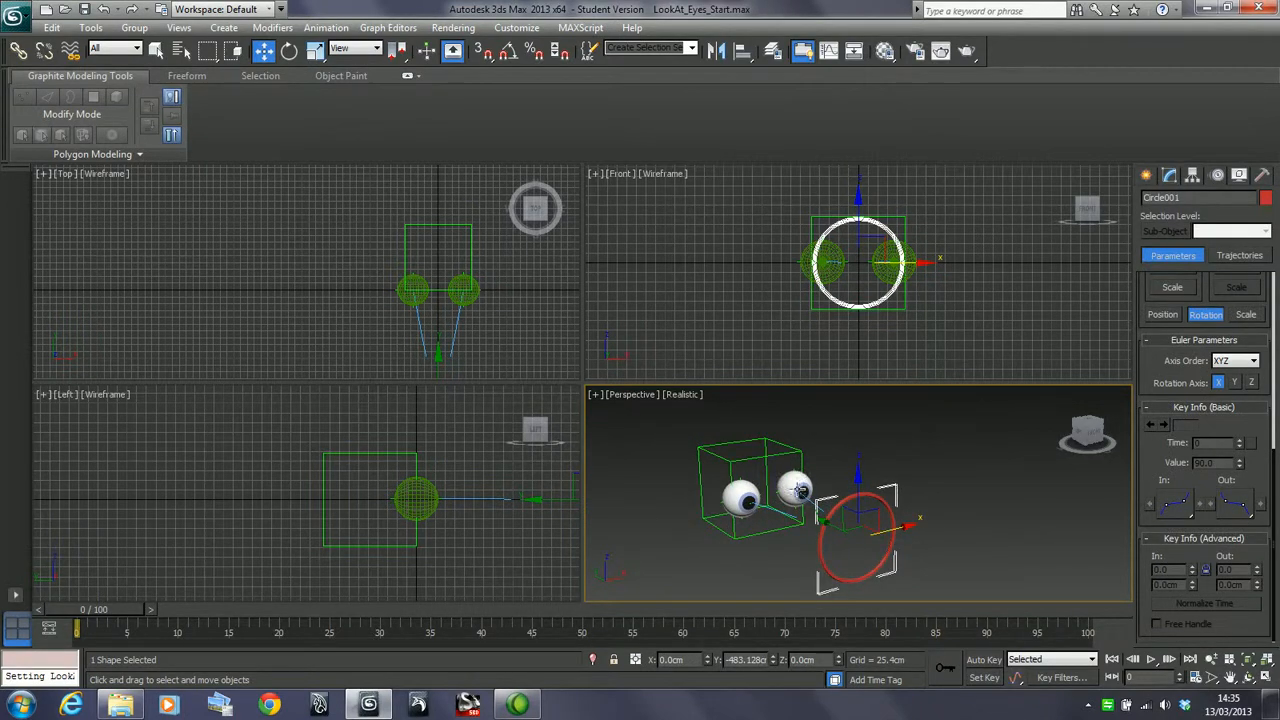
mouse_move(798, 478)
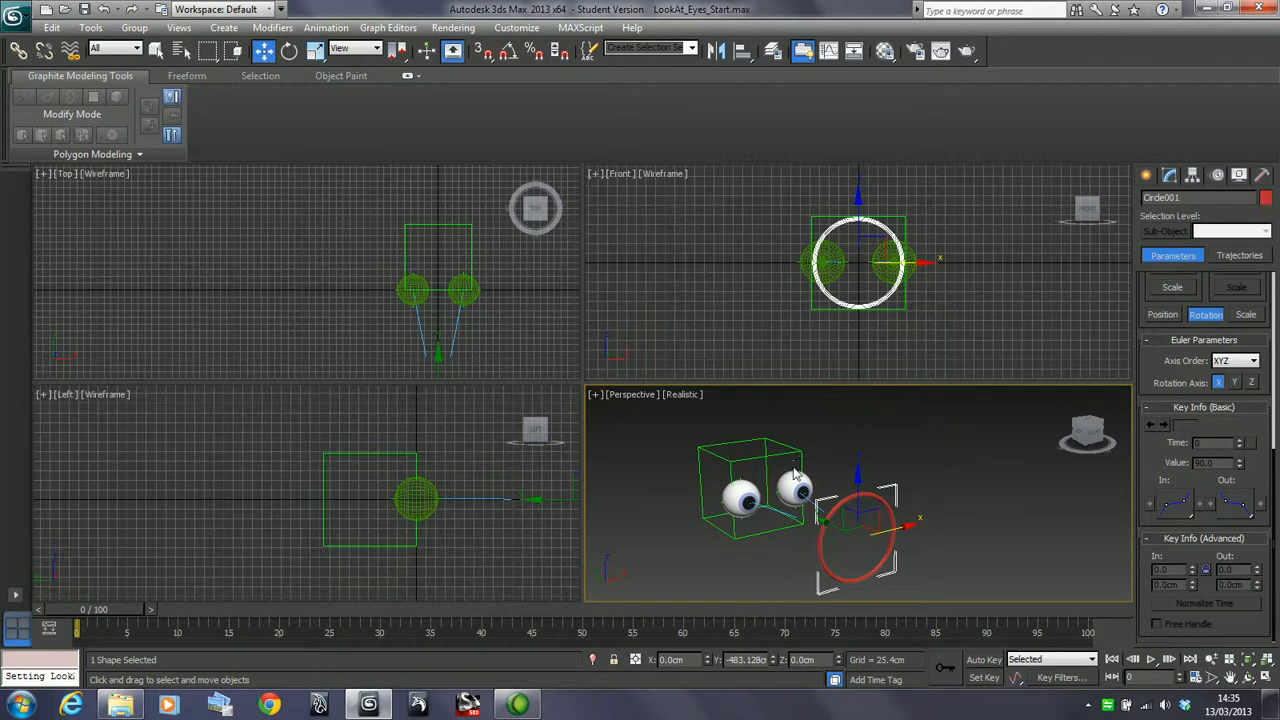
mouse_move(762, 457)
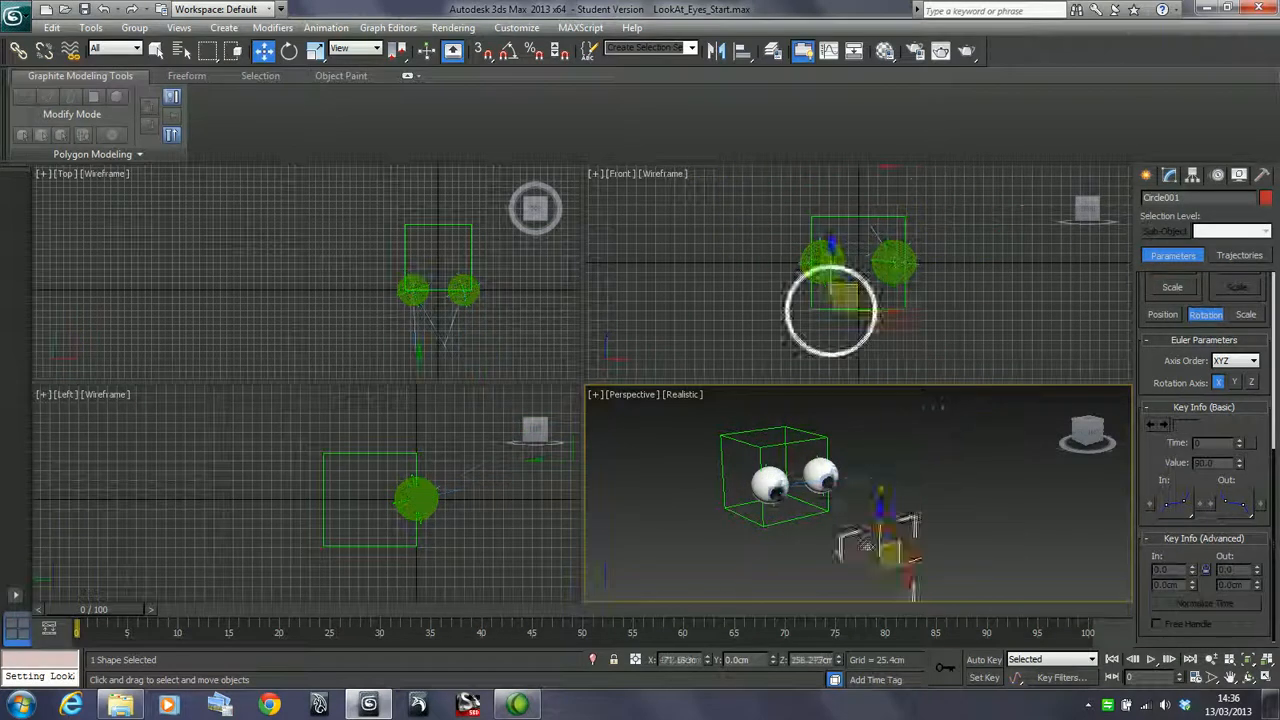
Drag Circle001 below the eyes to check both eye helpers follow it
drag(830, 310, 765, 275)
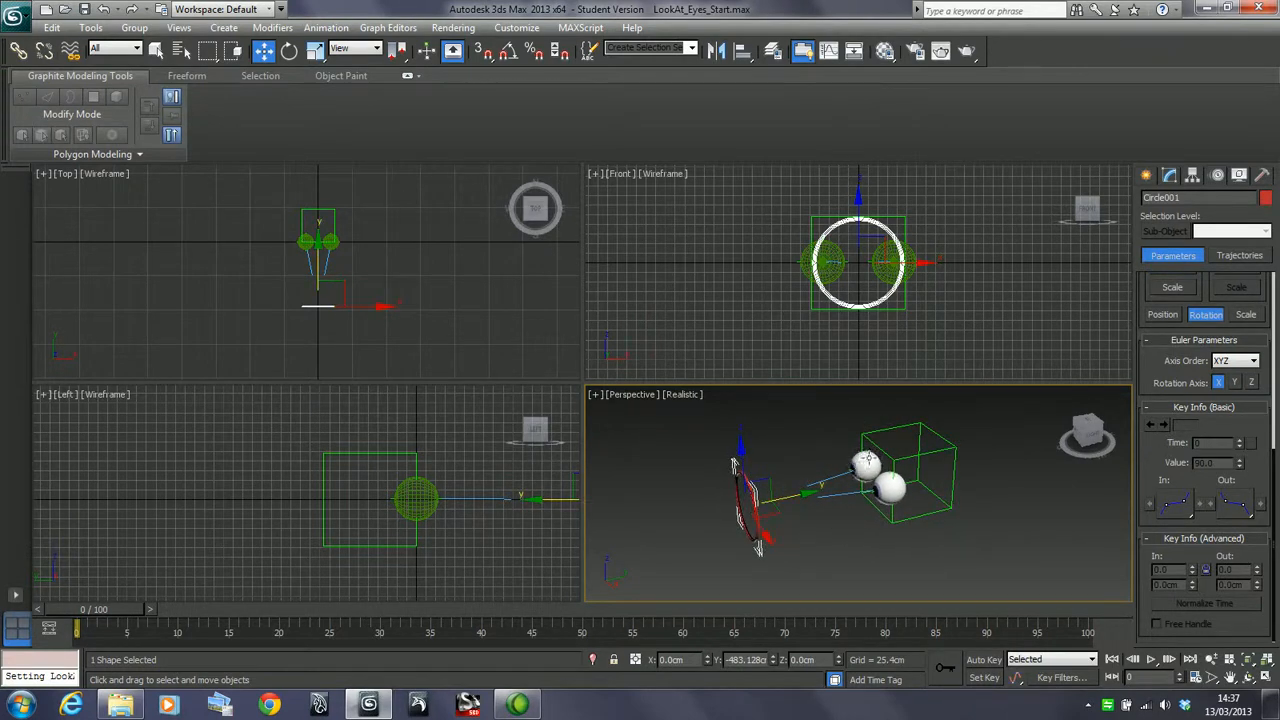
mouse_move(880, 417)
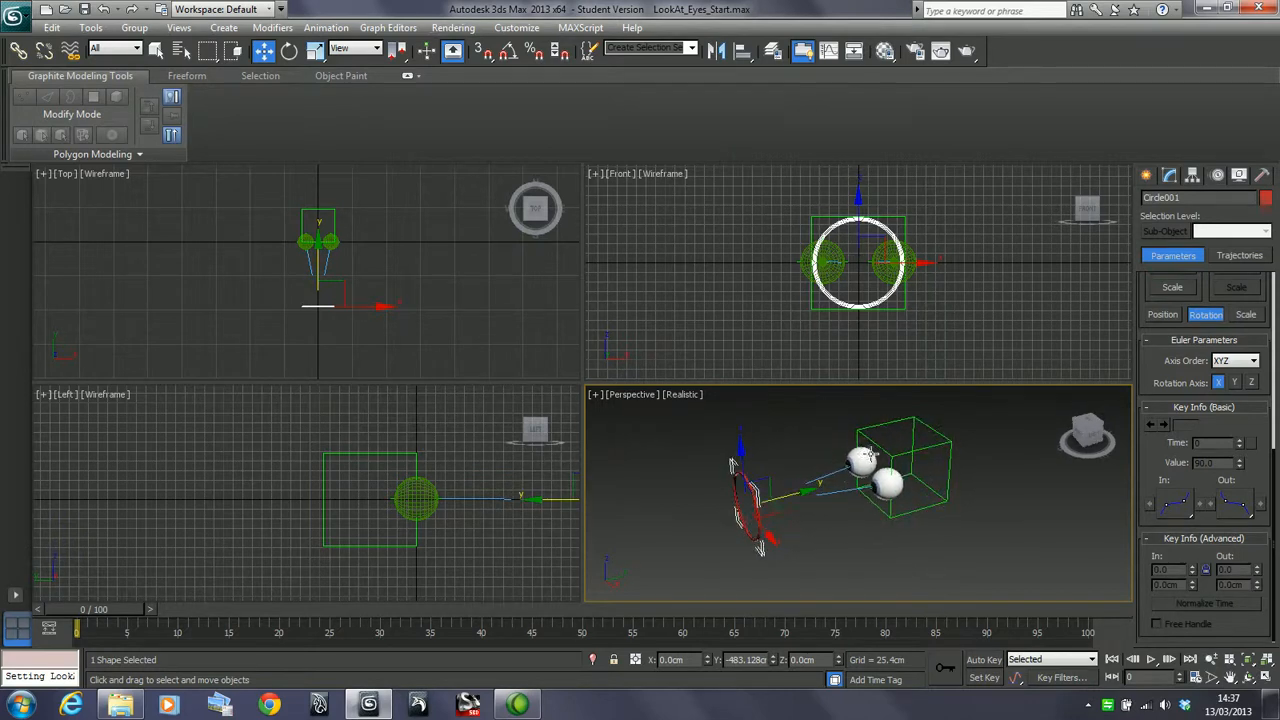
Link the eye helpers under Point001, then move Circle001 to check the eyes follow
click(45, 51)
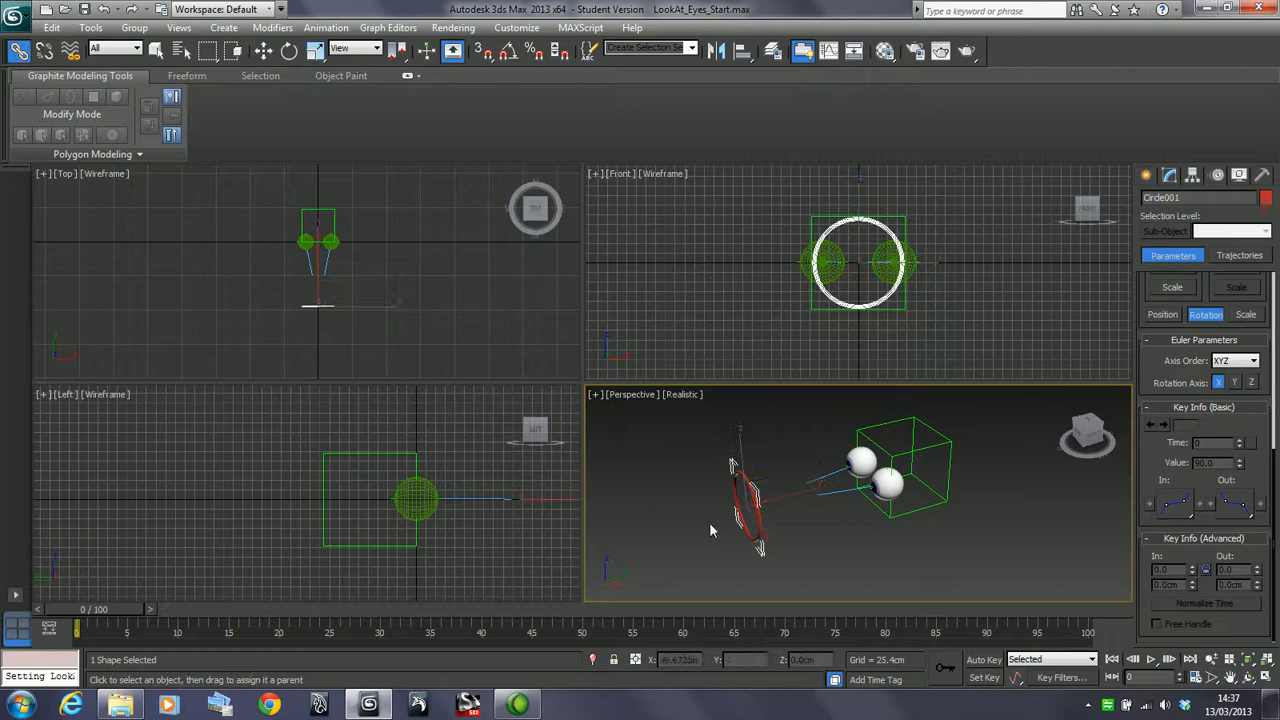
mouse_move(760, 535)
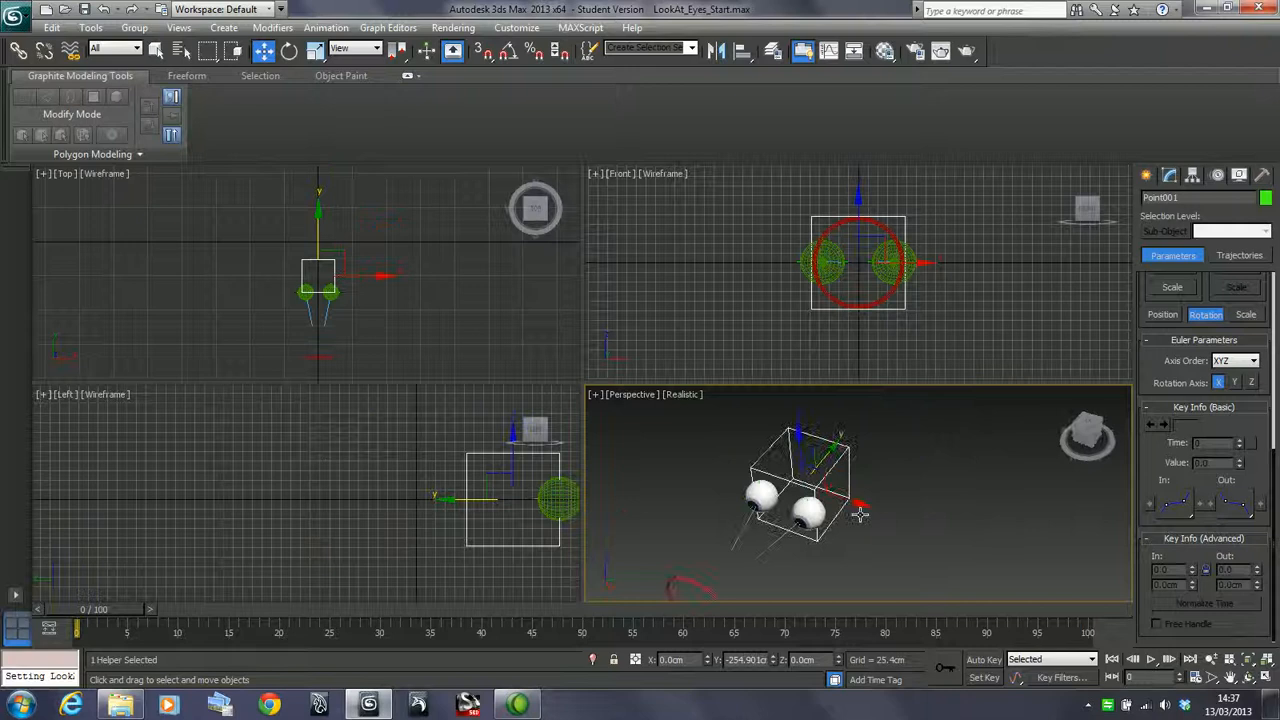
click(775, 540)
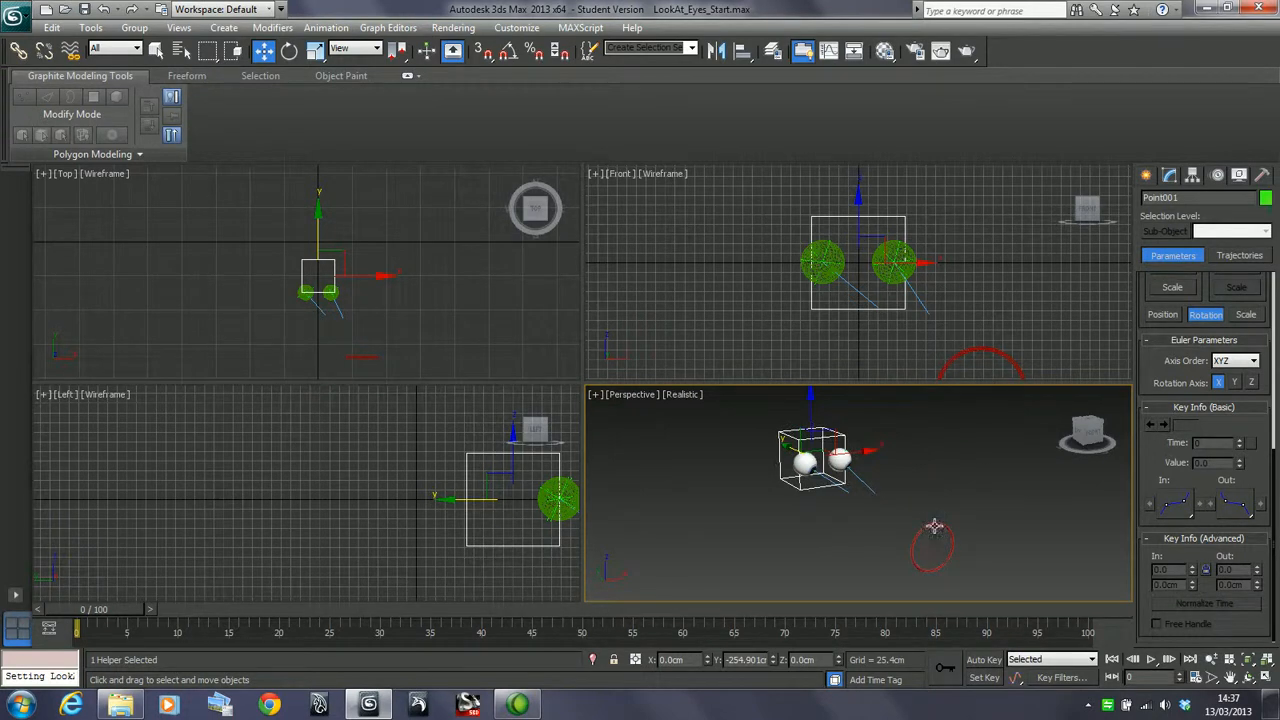
click(930, 545)
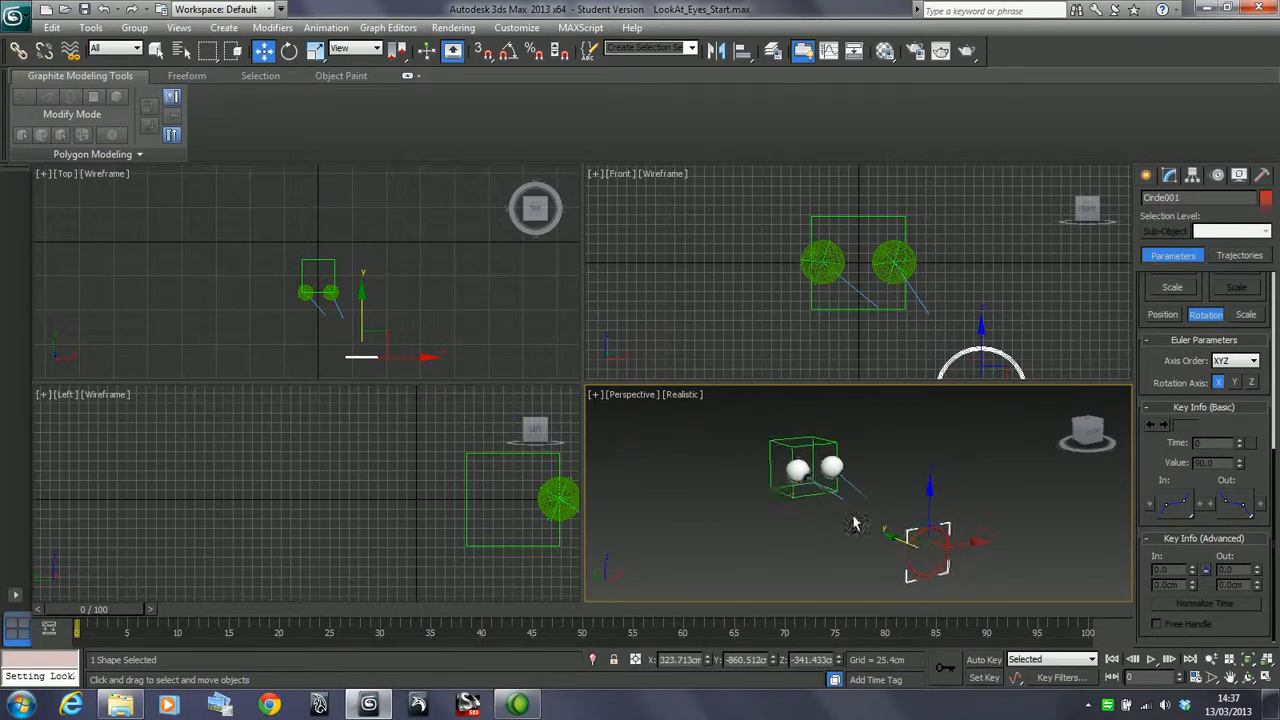